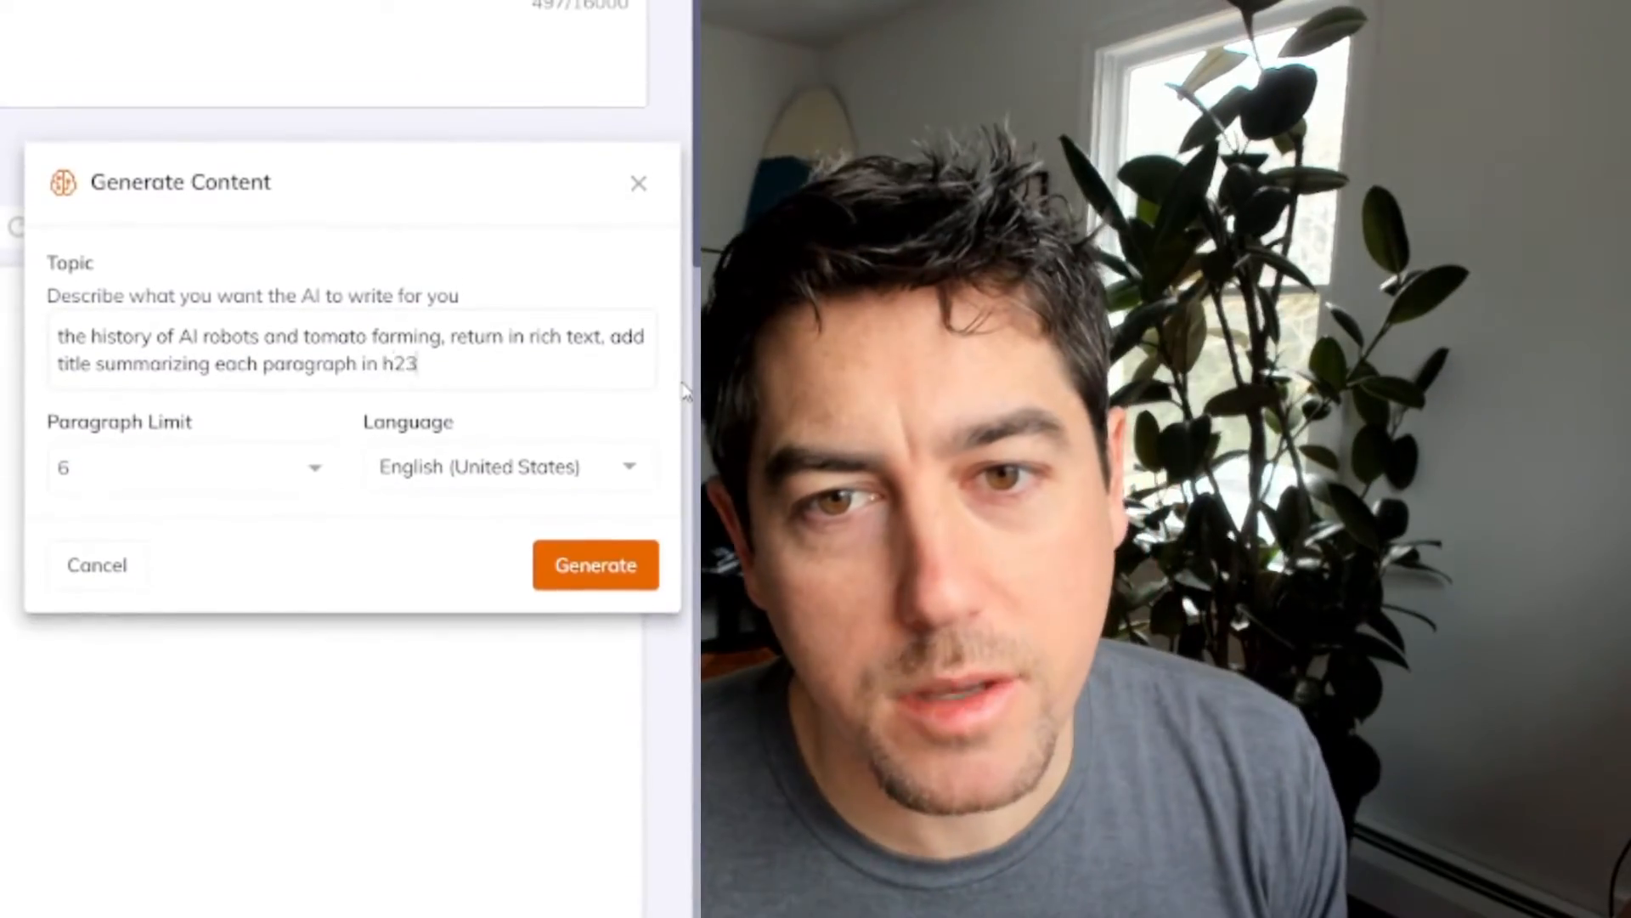
Generate the AI article body on AI robots and tomato farming and approve it
click(595, 564)
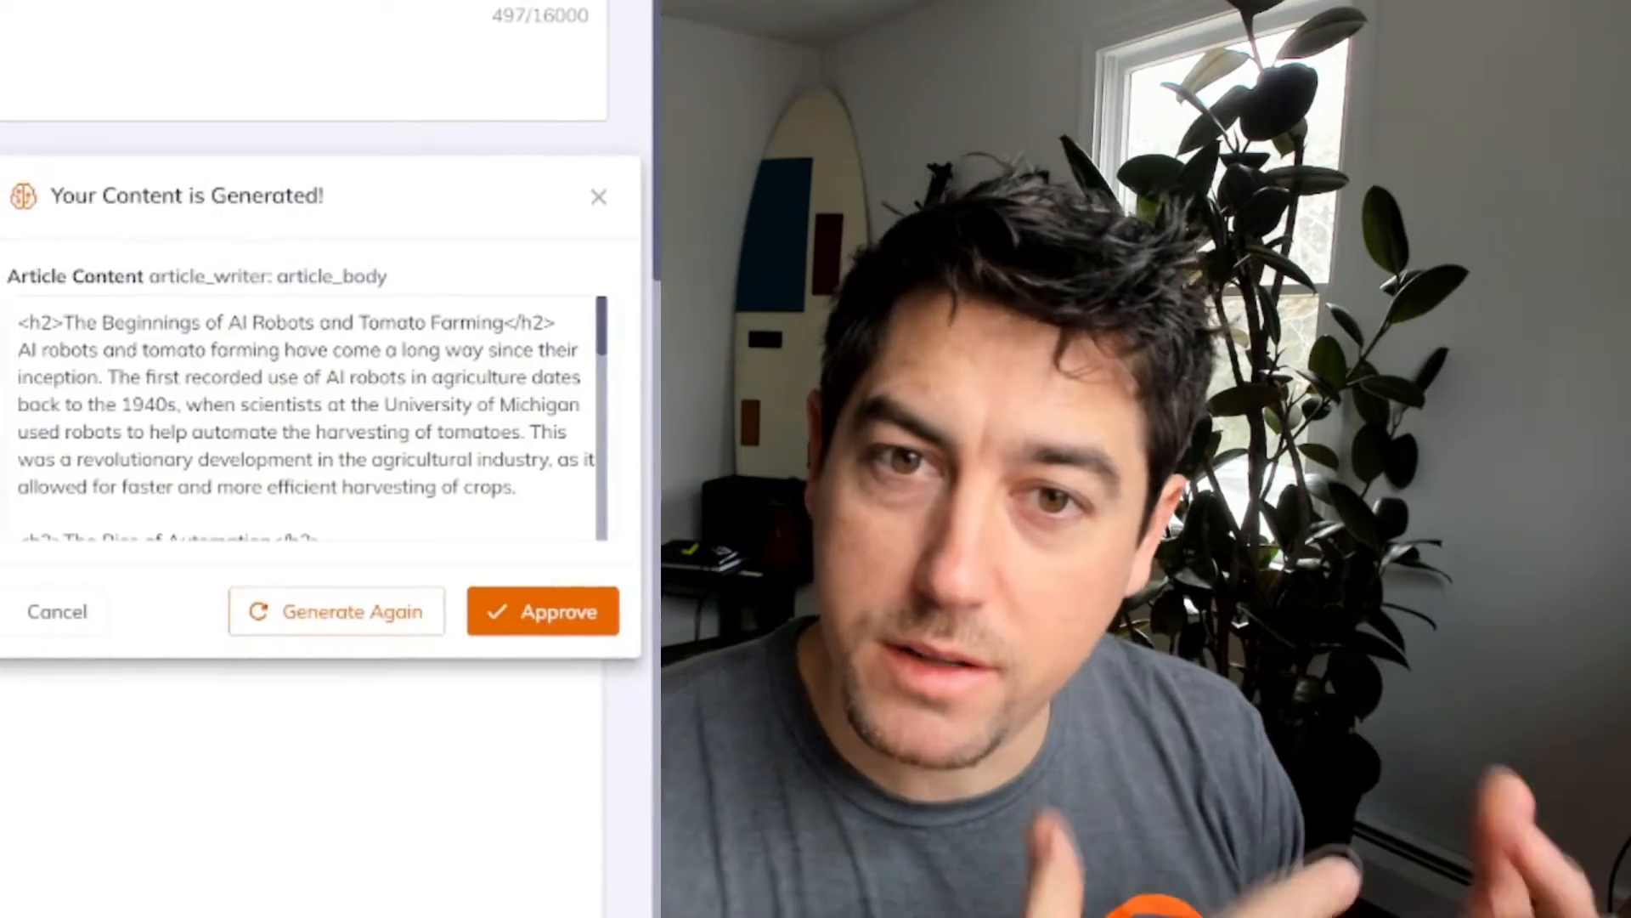
click(543, 611)
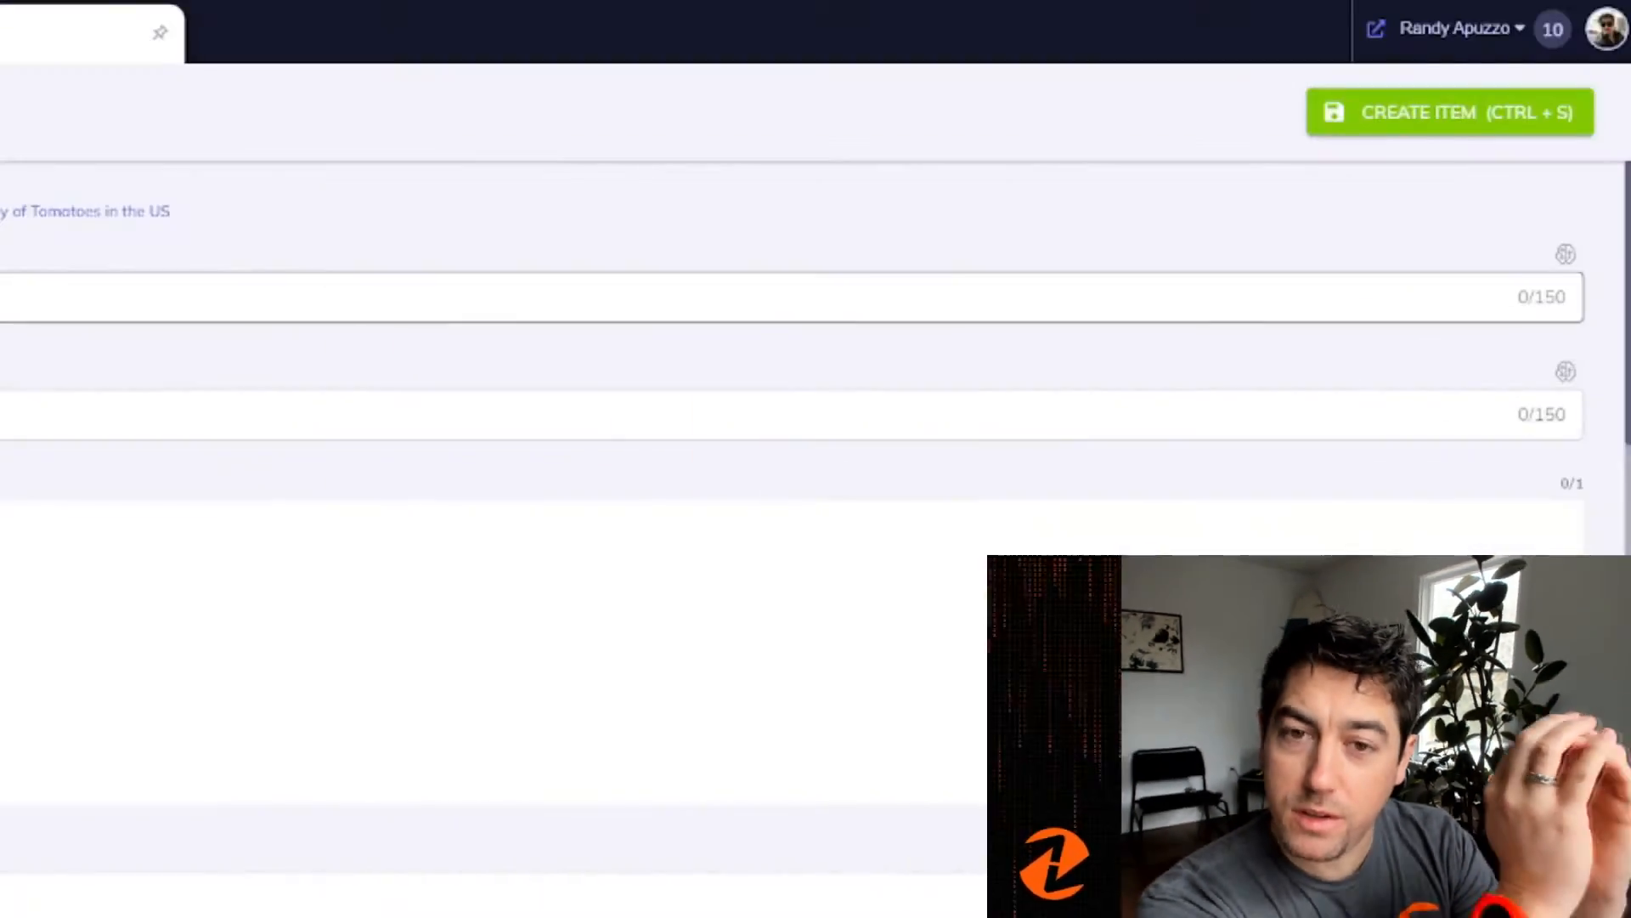
Generate an AI article title from the topic 'History of tomatoes and AI'
click(1565, 253)
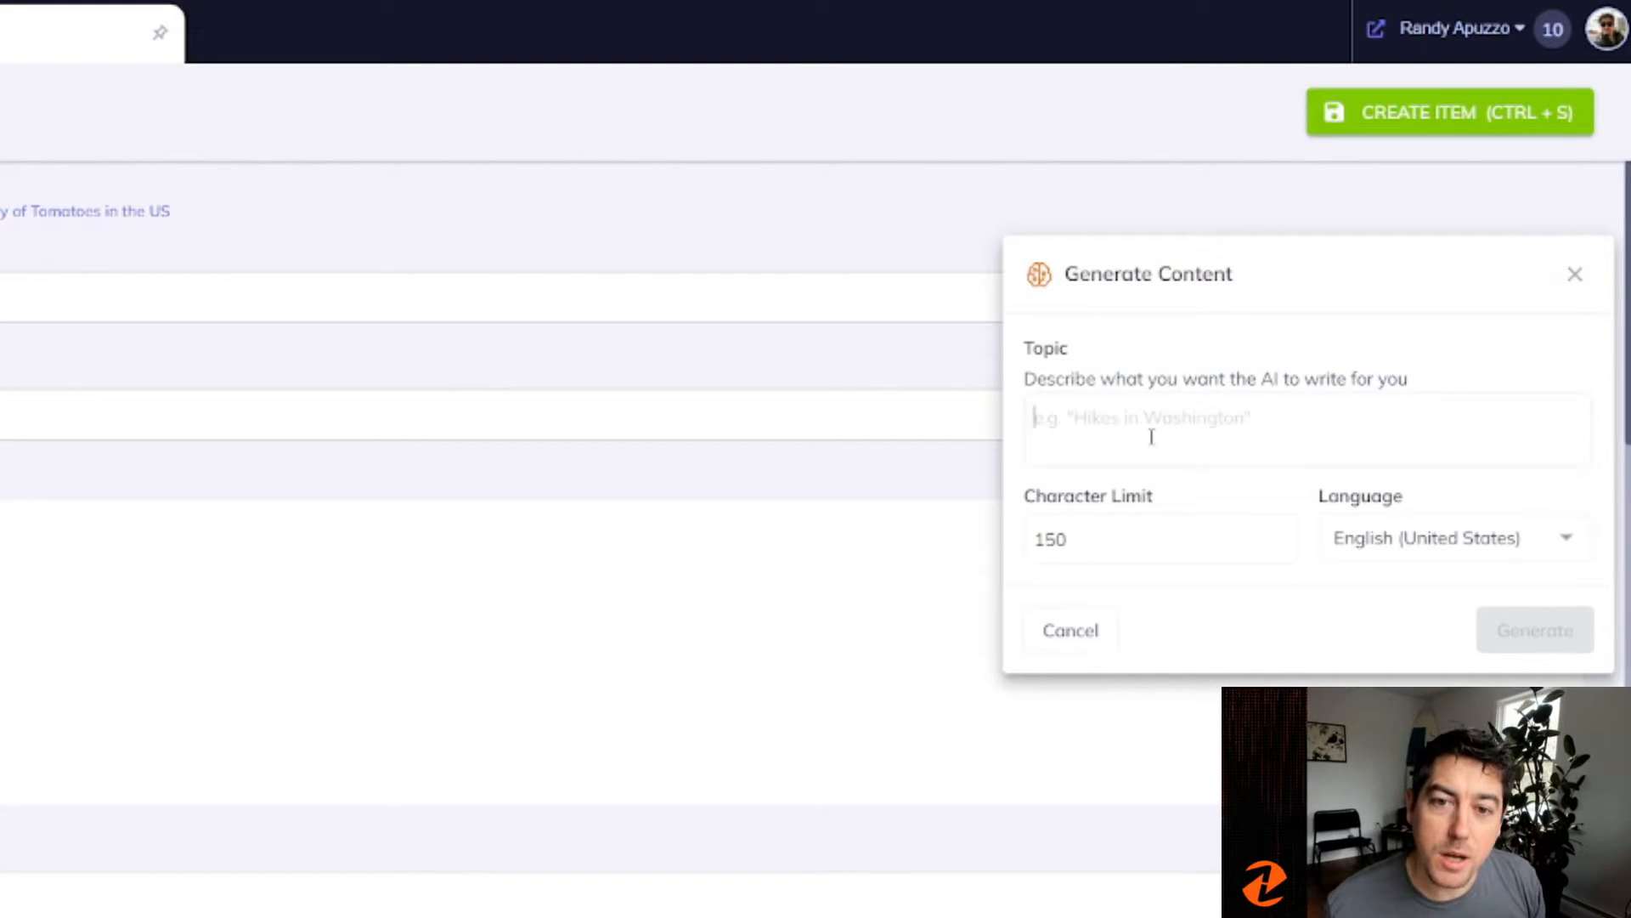
text(History)
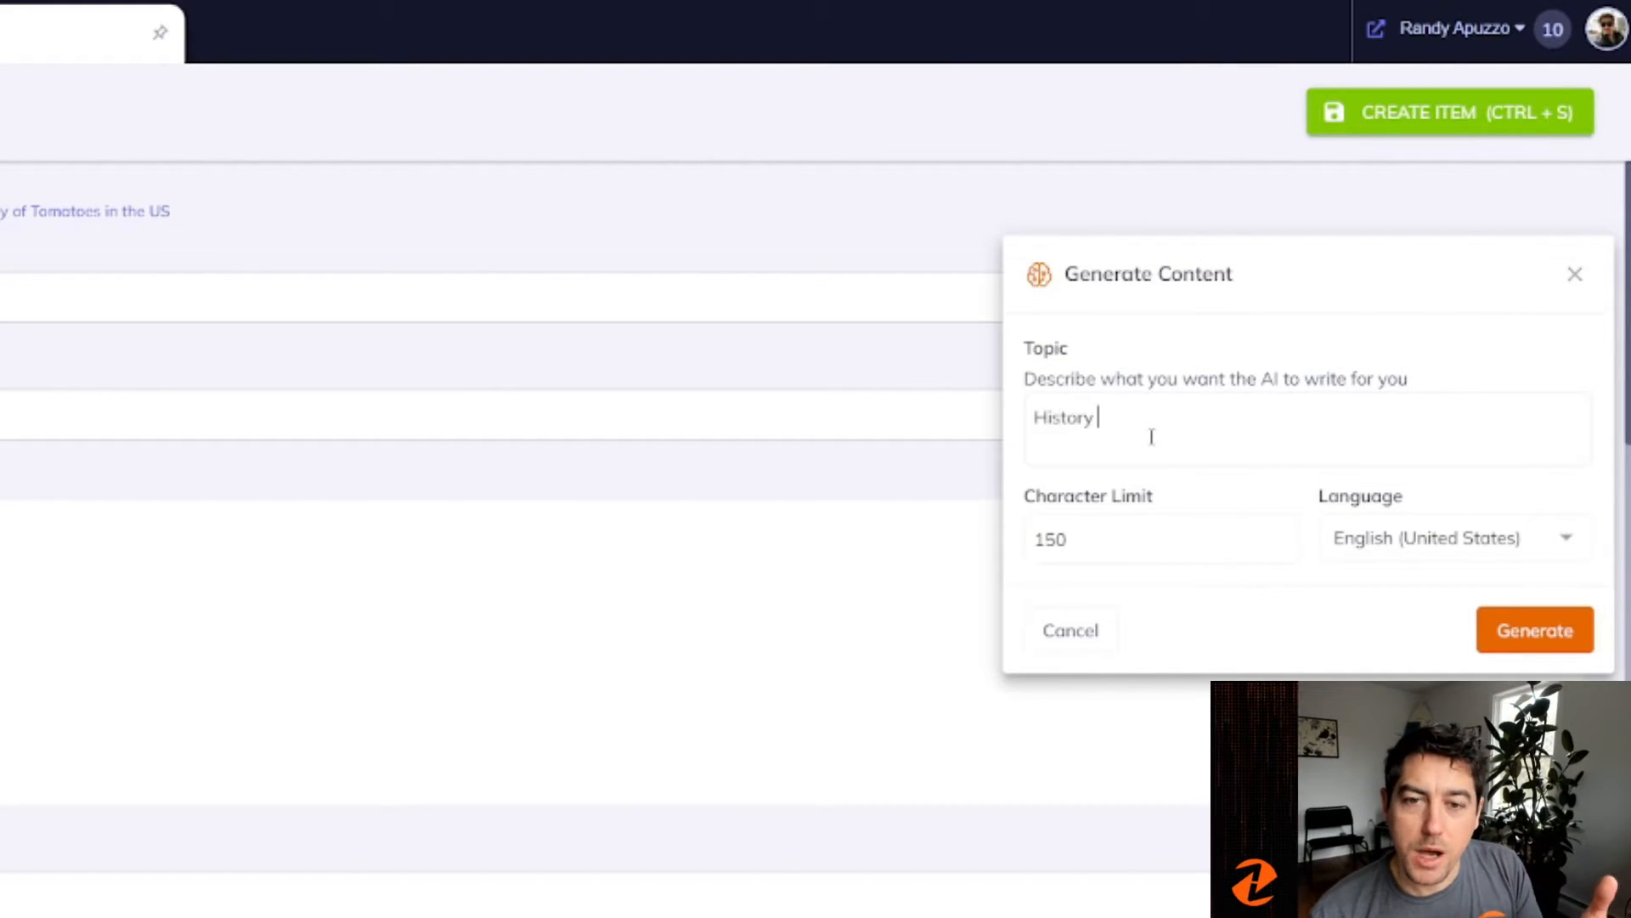
text(of)
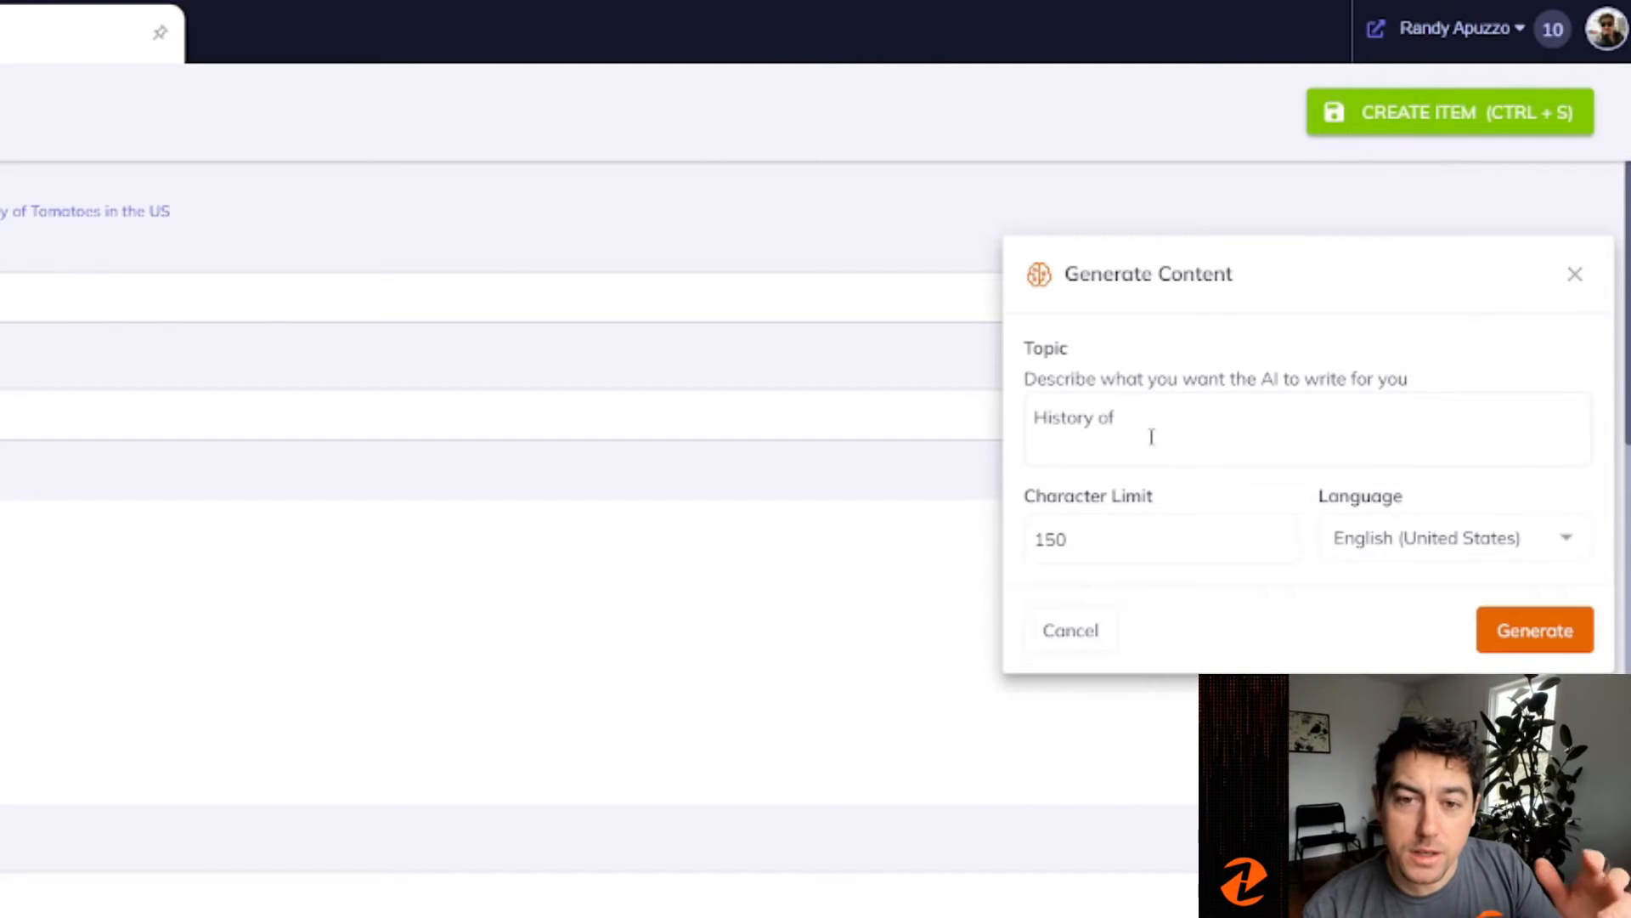
text(tomat)
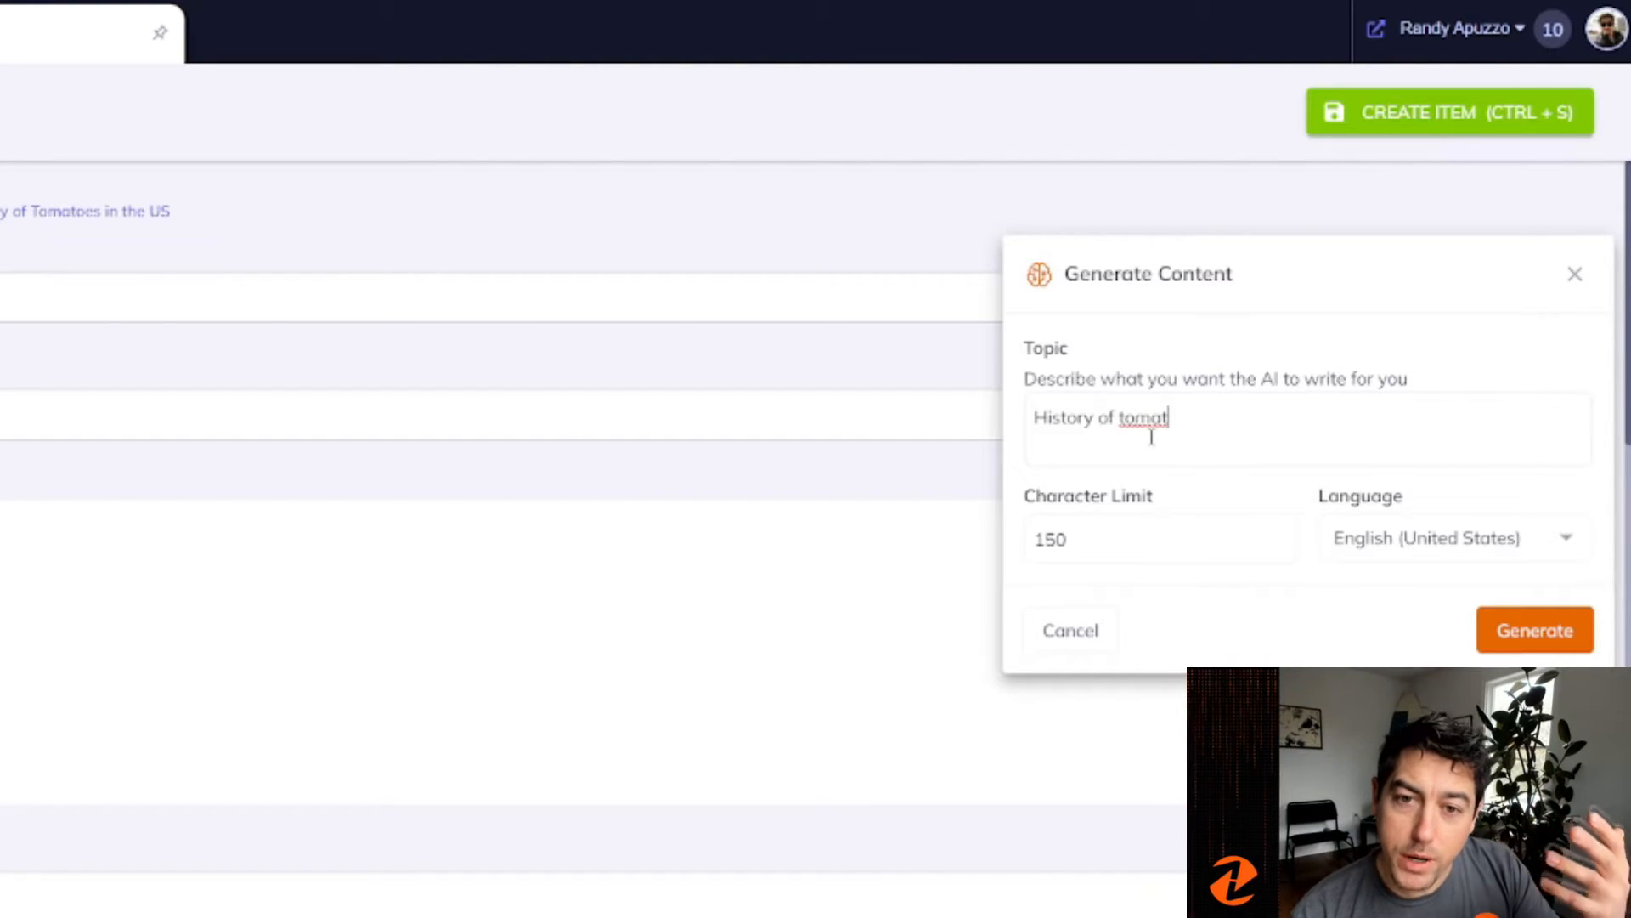
text(oes and AI robots)
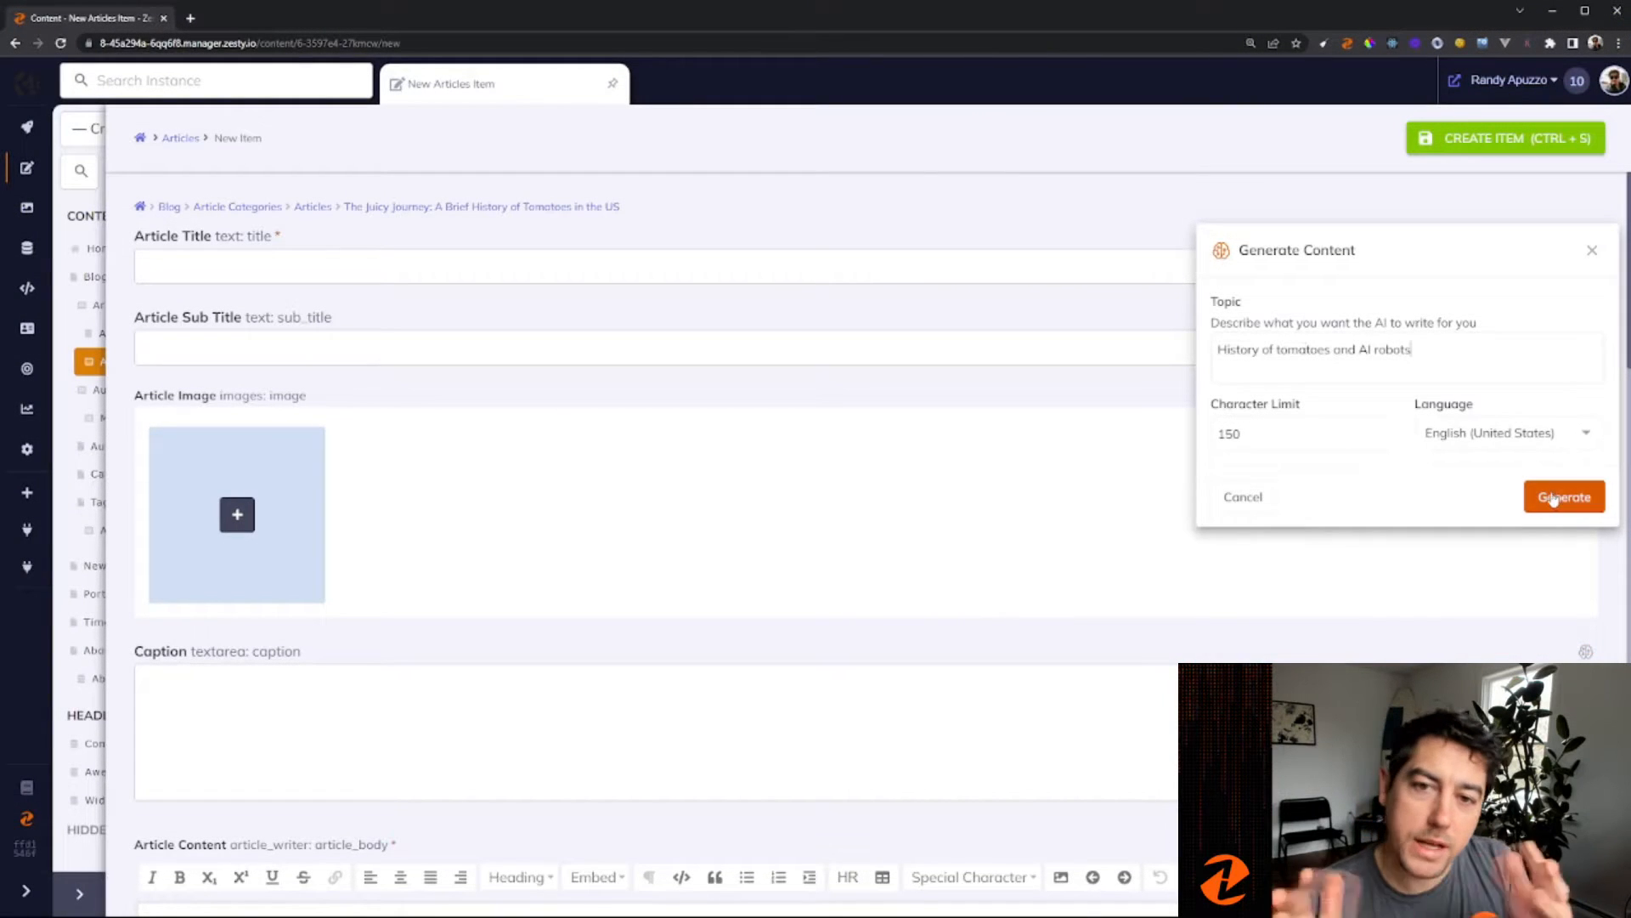
click(1563, 497)
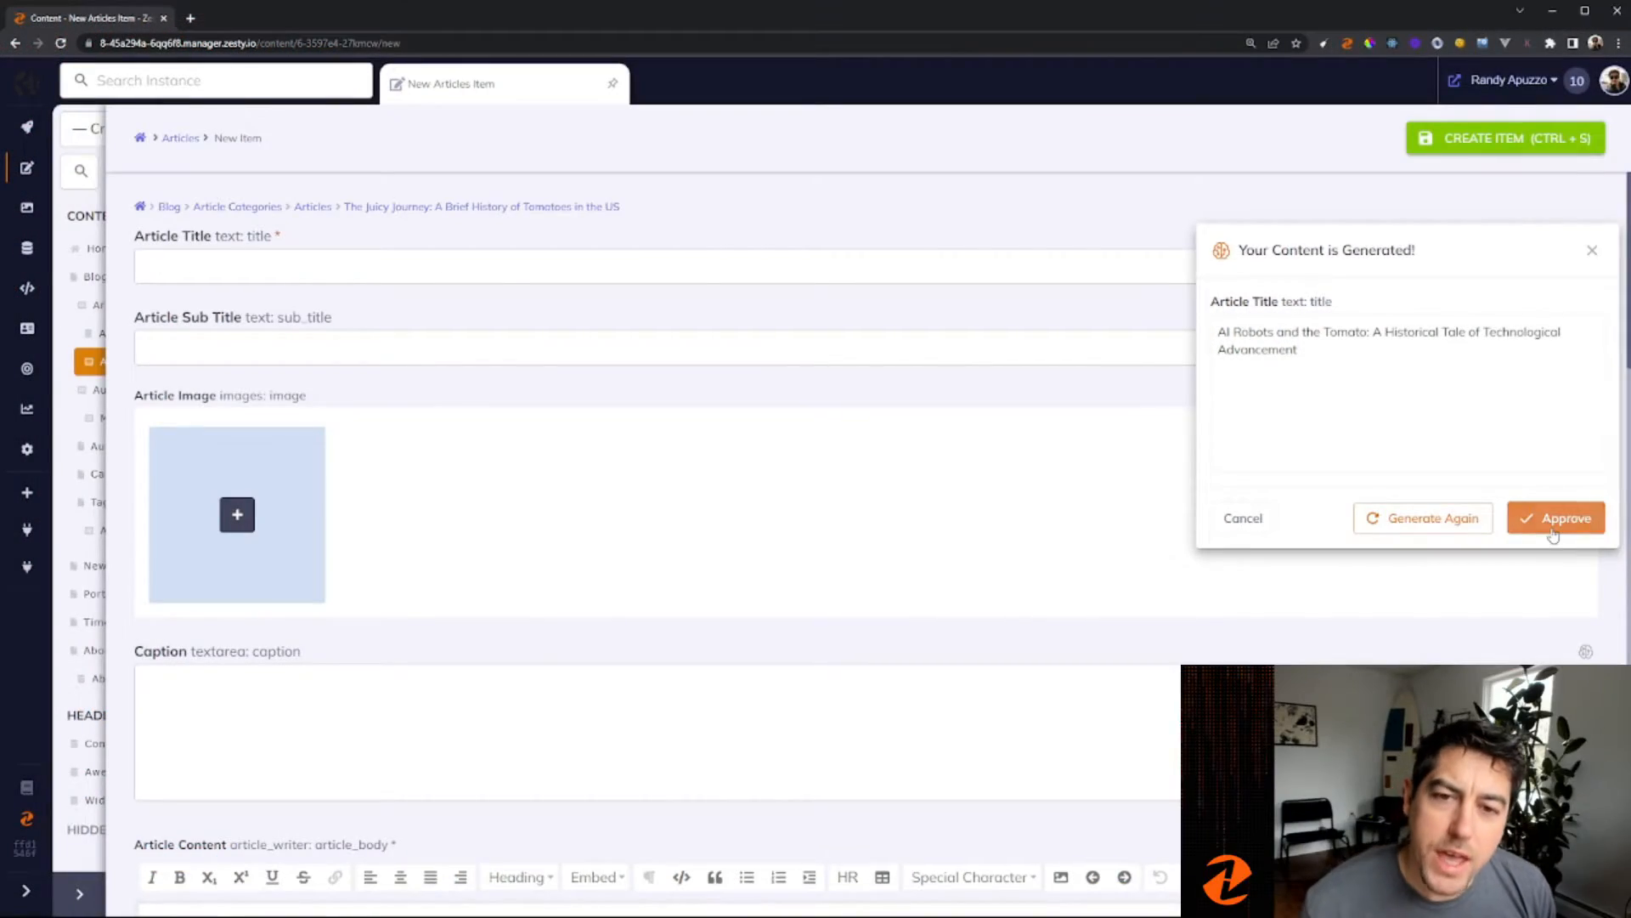
Approve the generated title and start the subtitle prompt, selecting the misspelled 'quirty'
click(1556, 518)
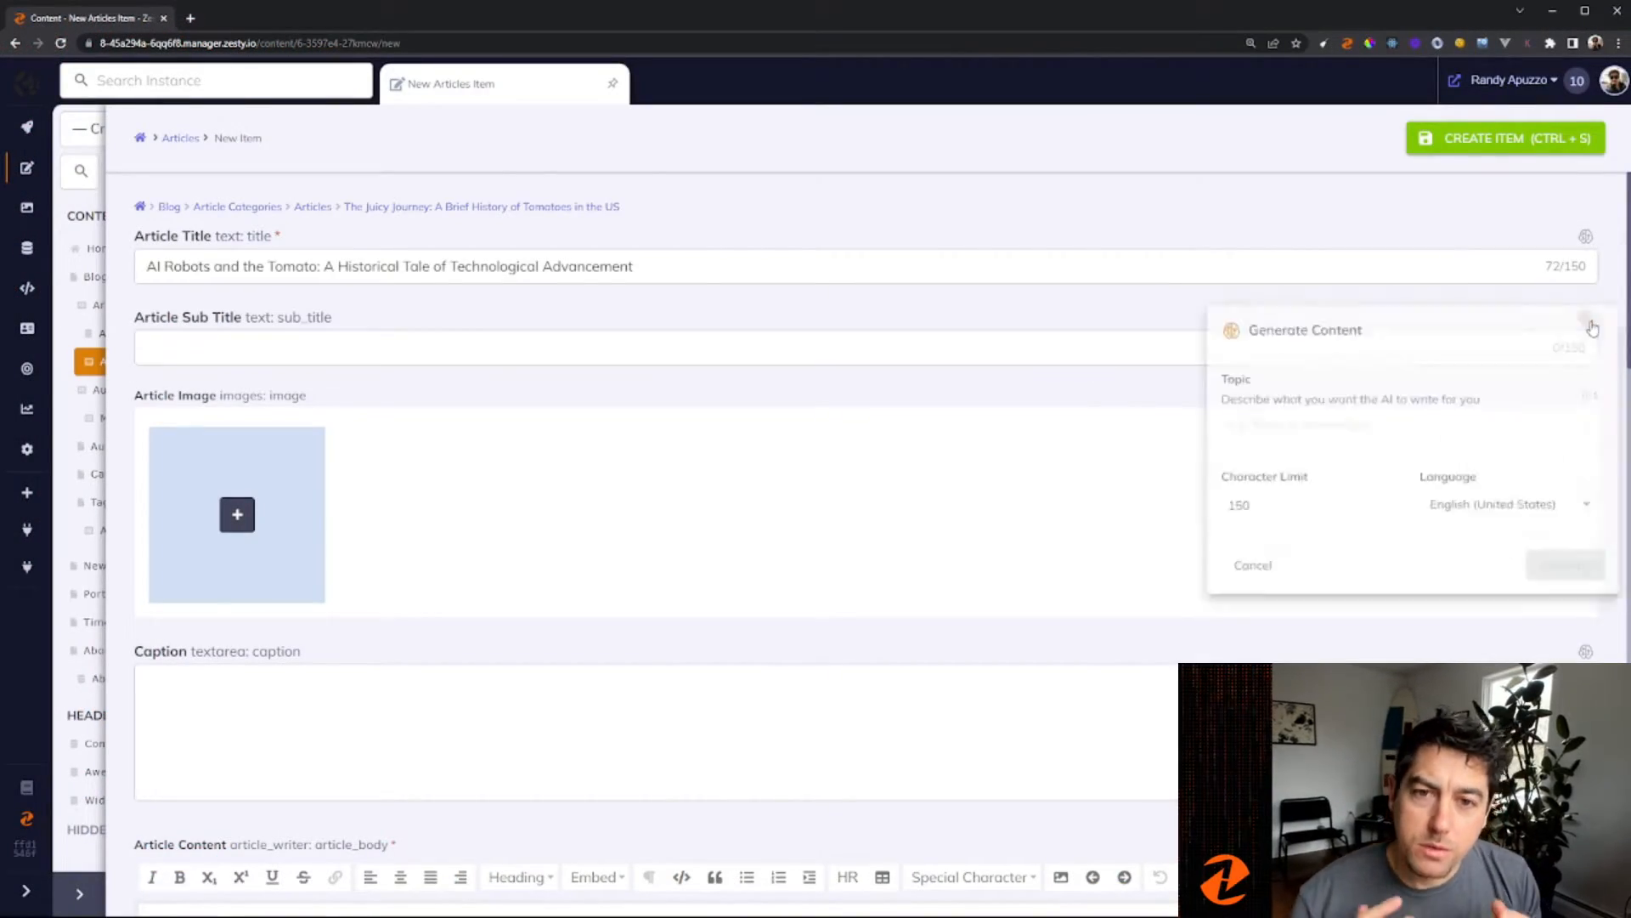
text(qui)
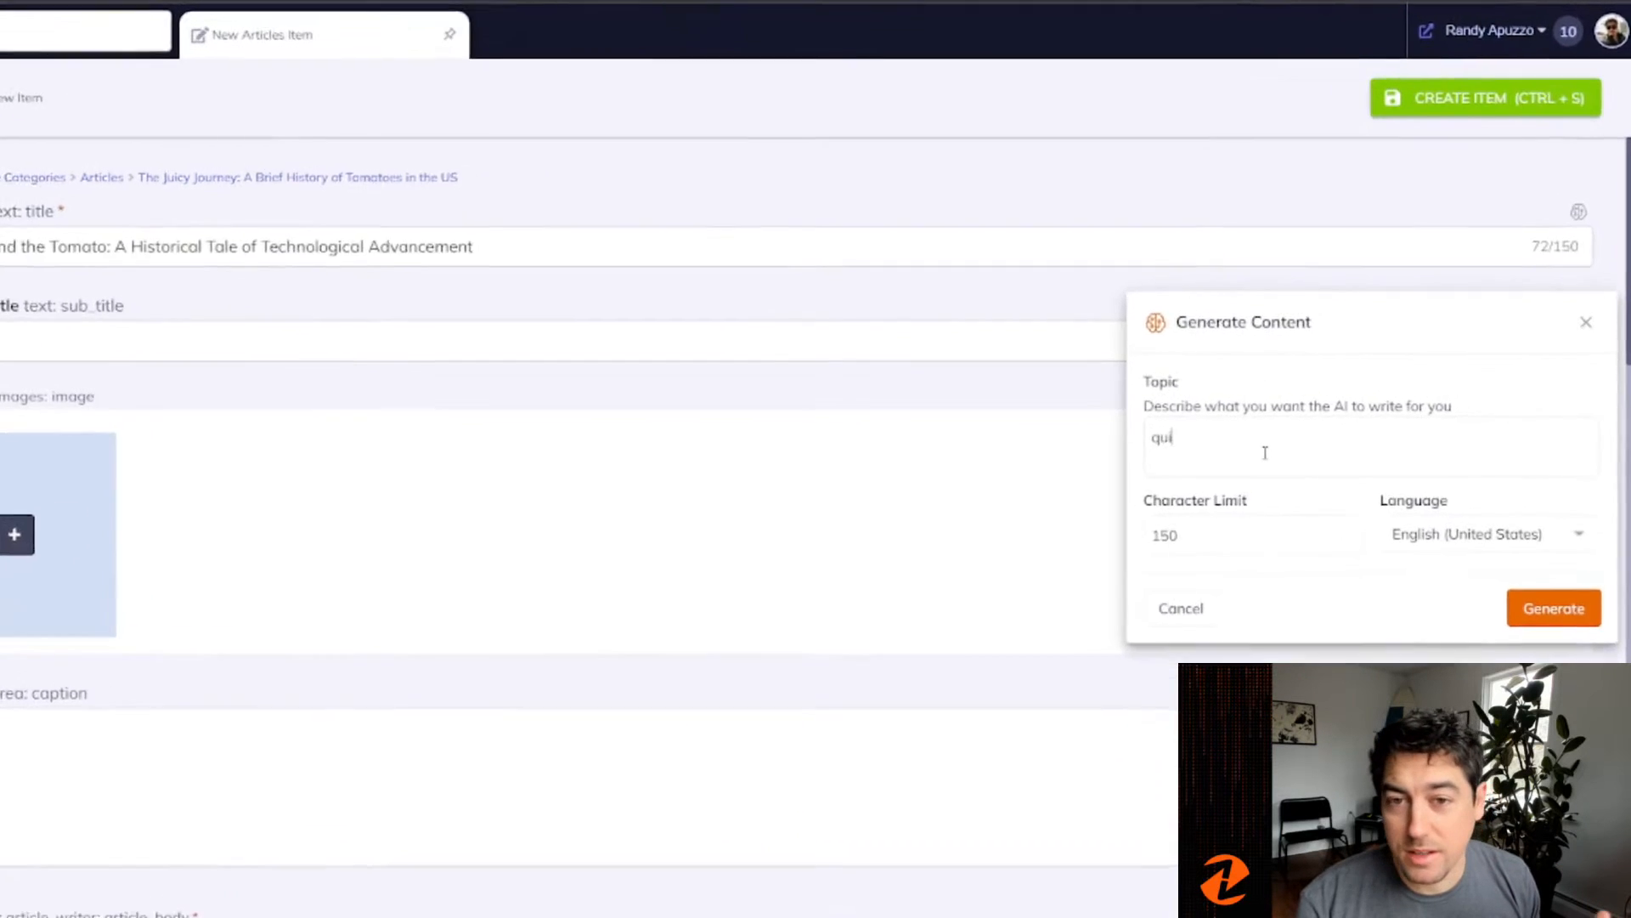
text(rty history of)
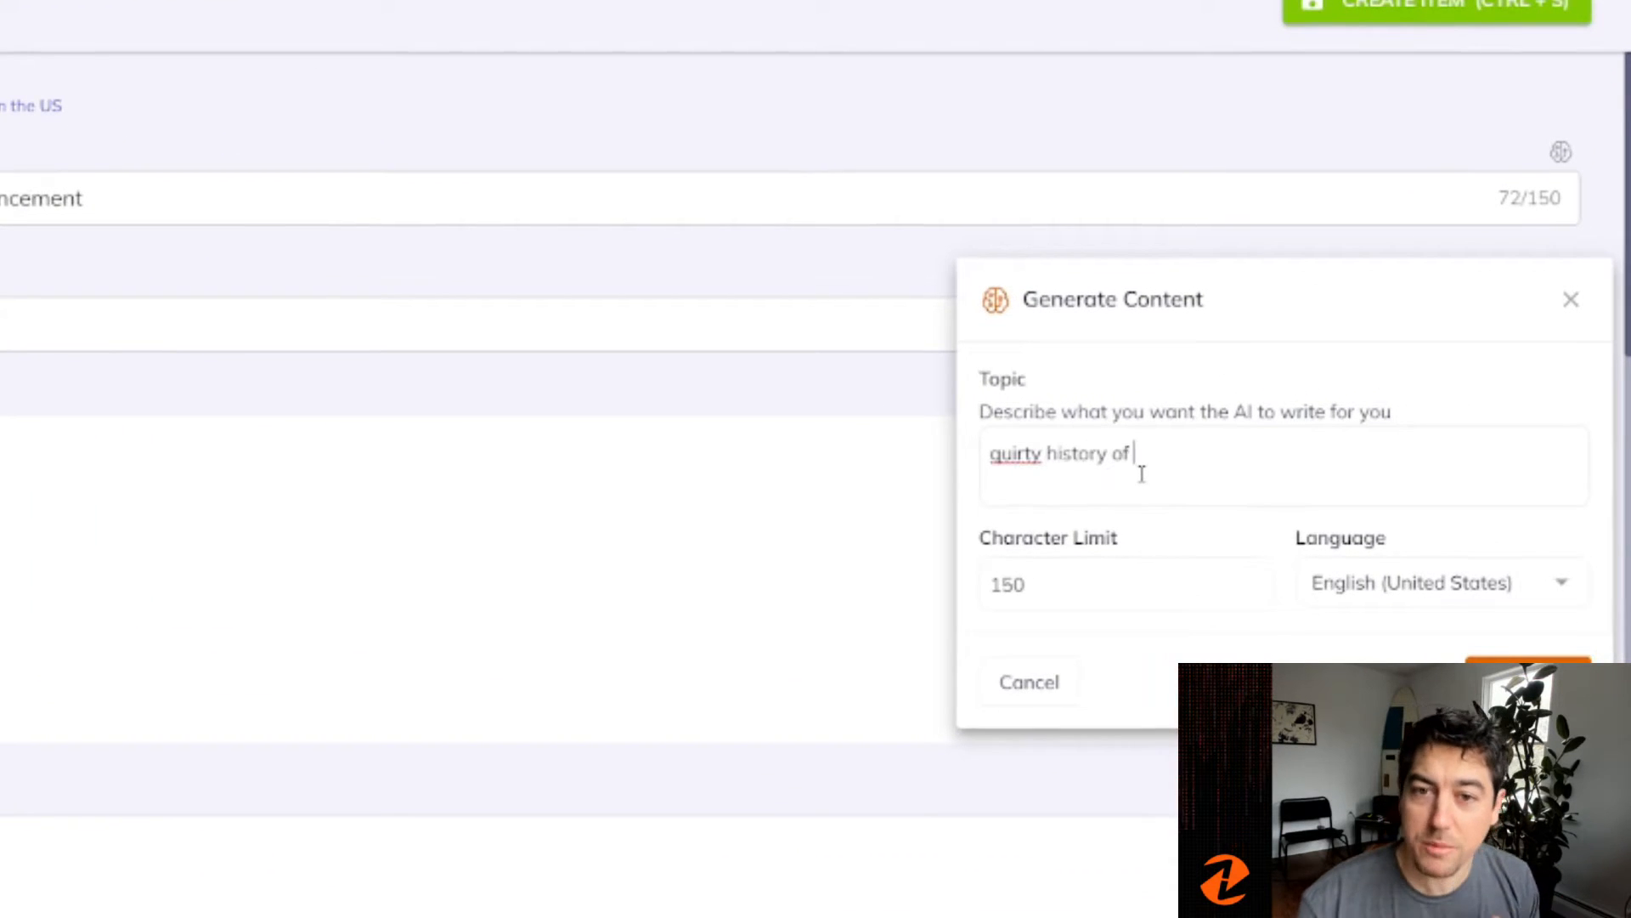
double_click(1015, 453)
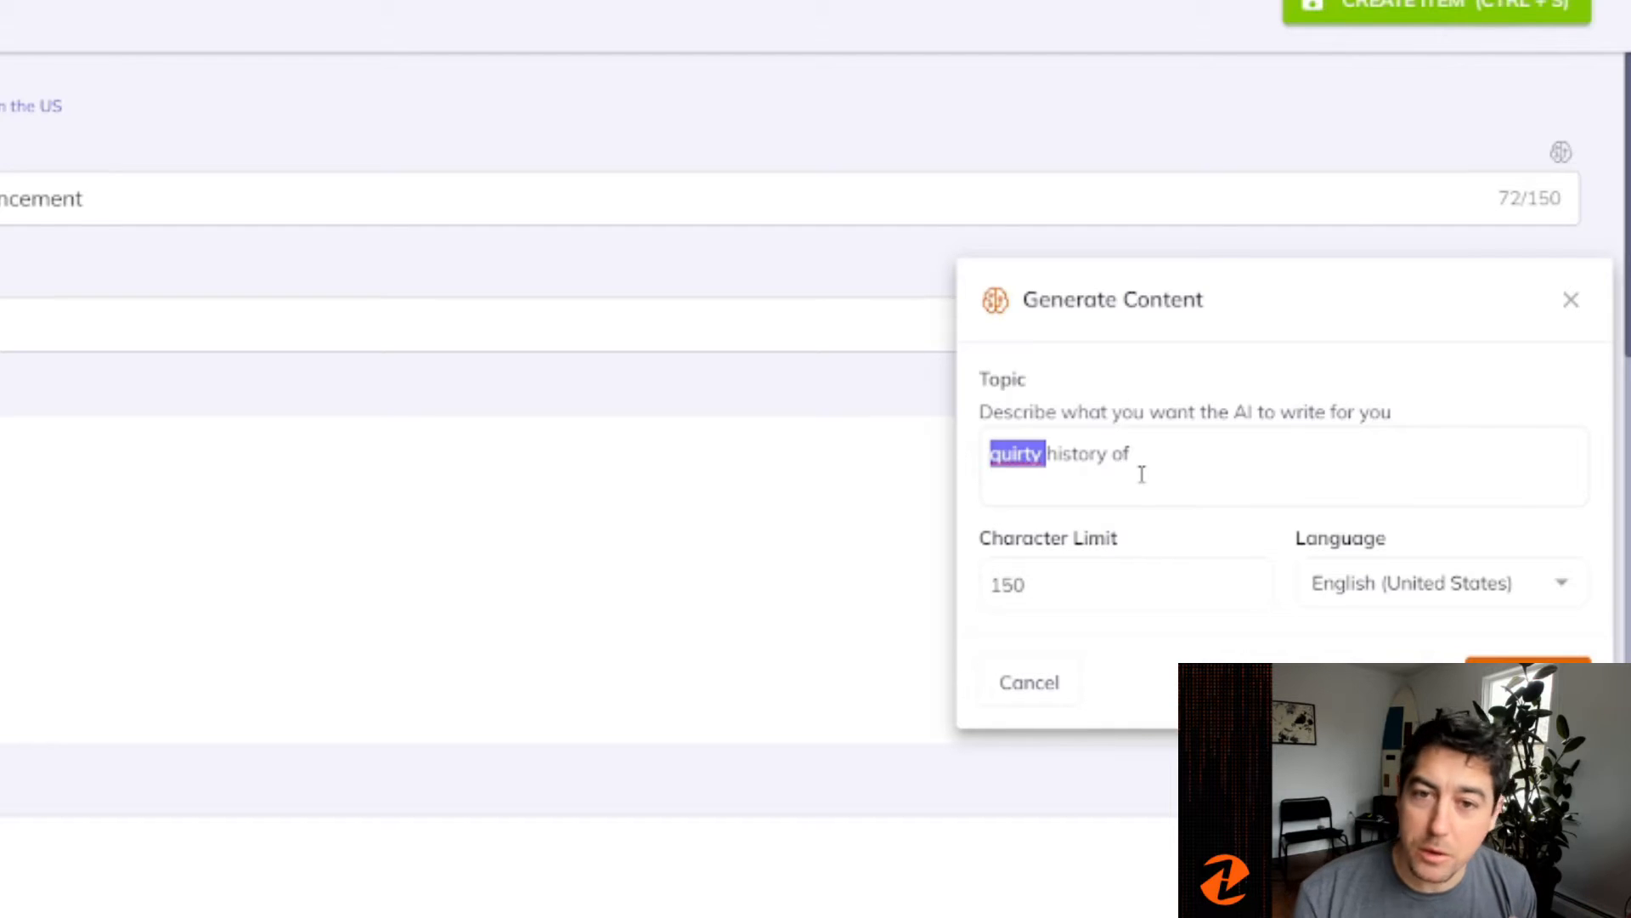
Request a formal-tone fun fact about AI robots and tomato farming as the subtitle
text(fun fact a)
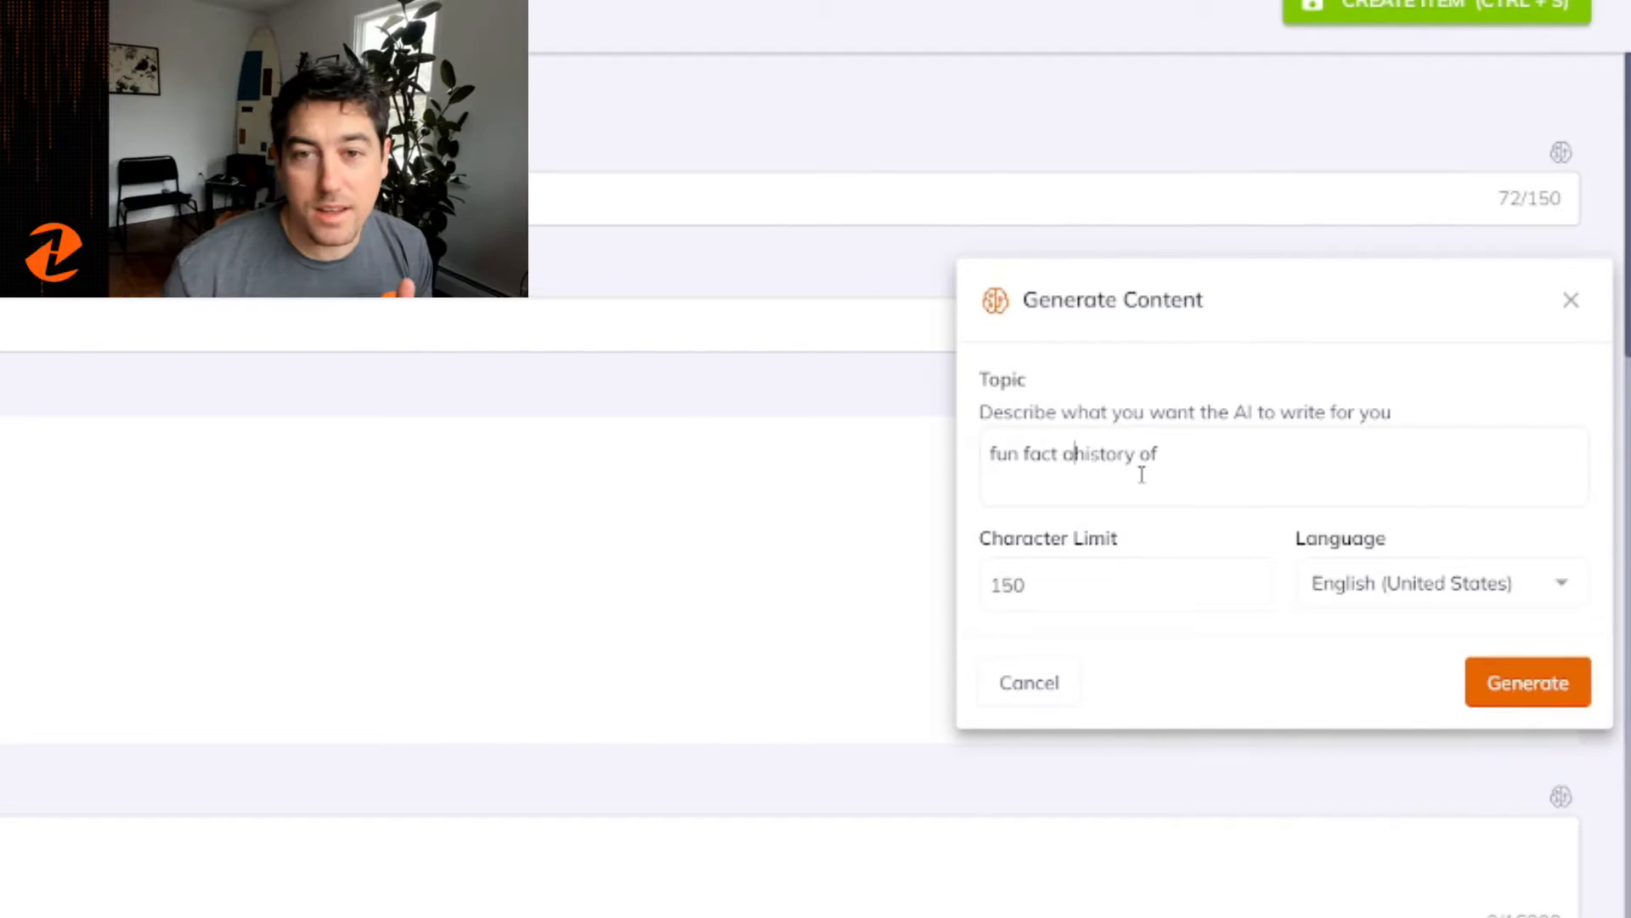
text(about history of AI)
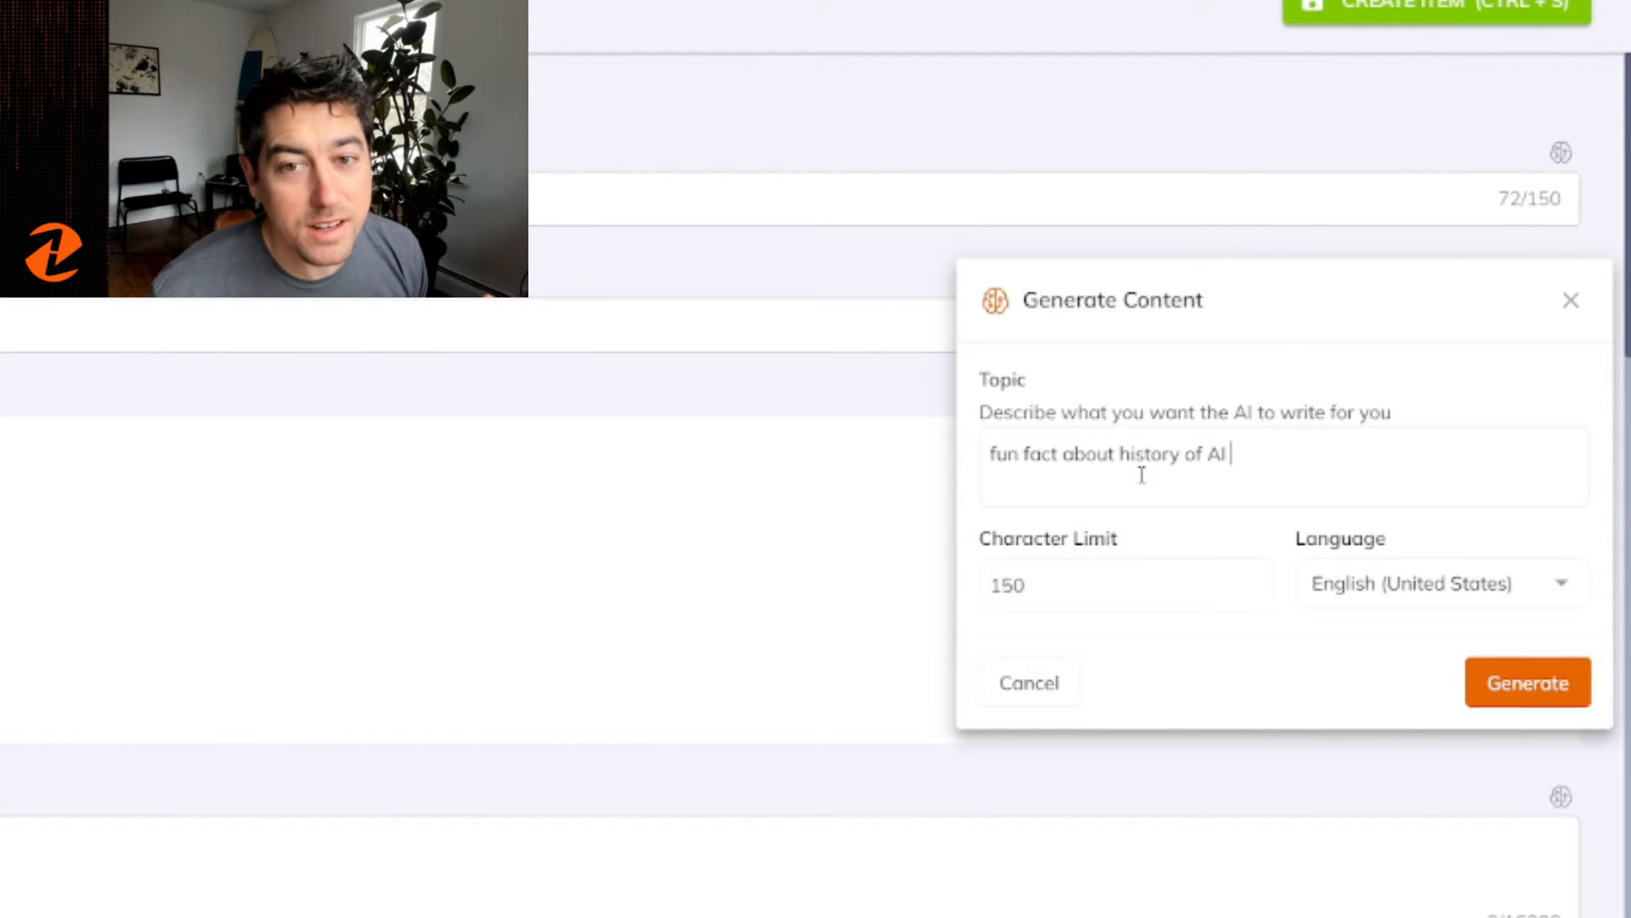
text(robots and tomato)
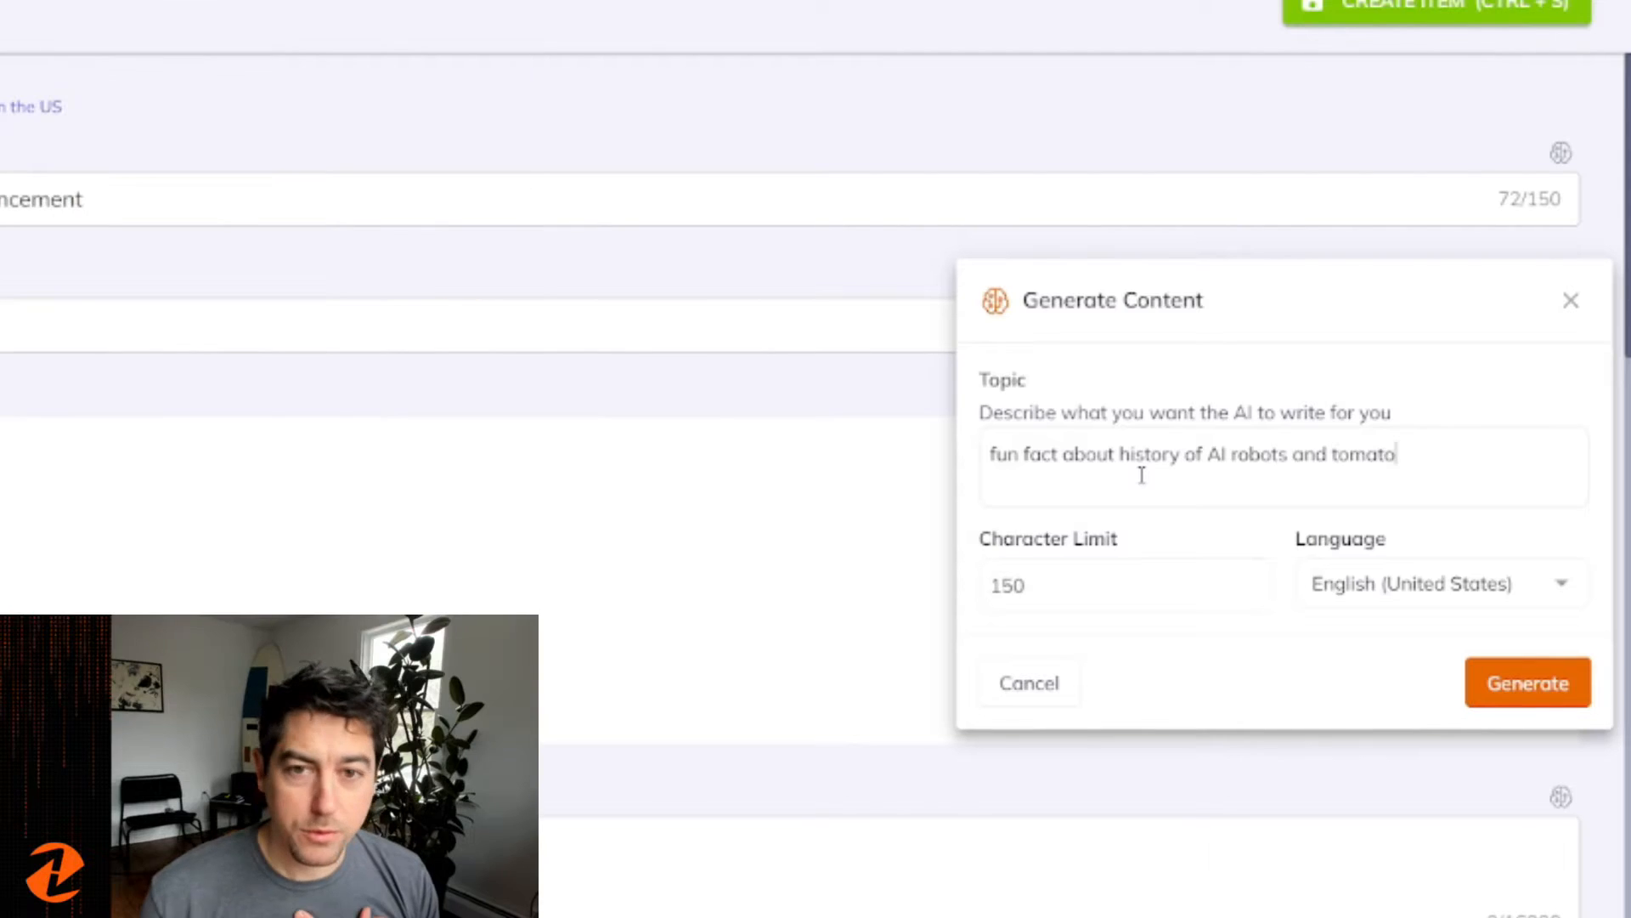
text(farmin)
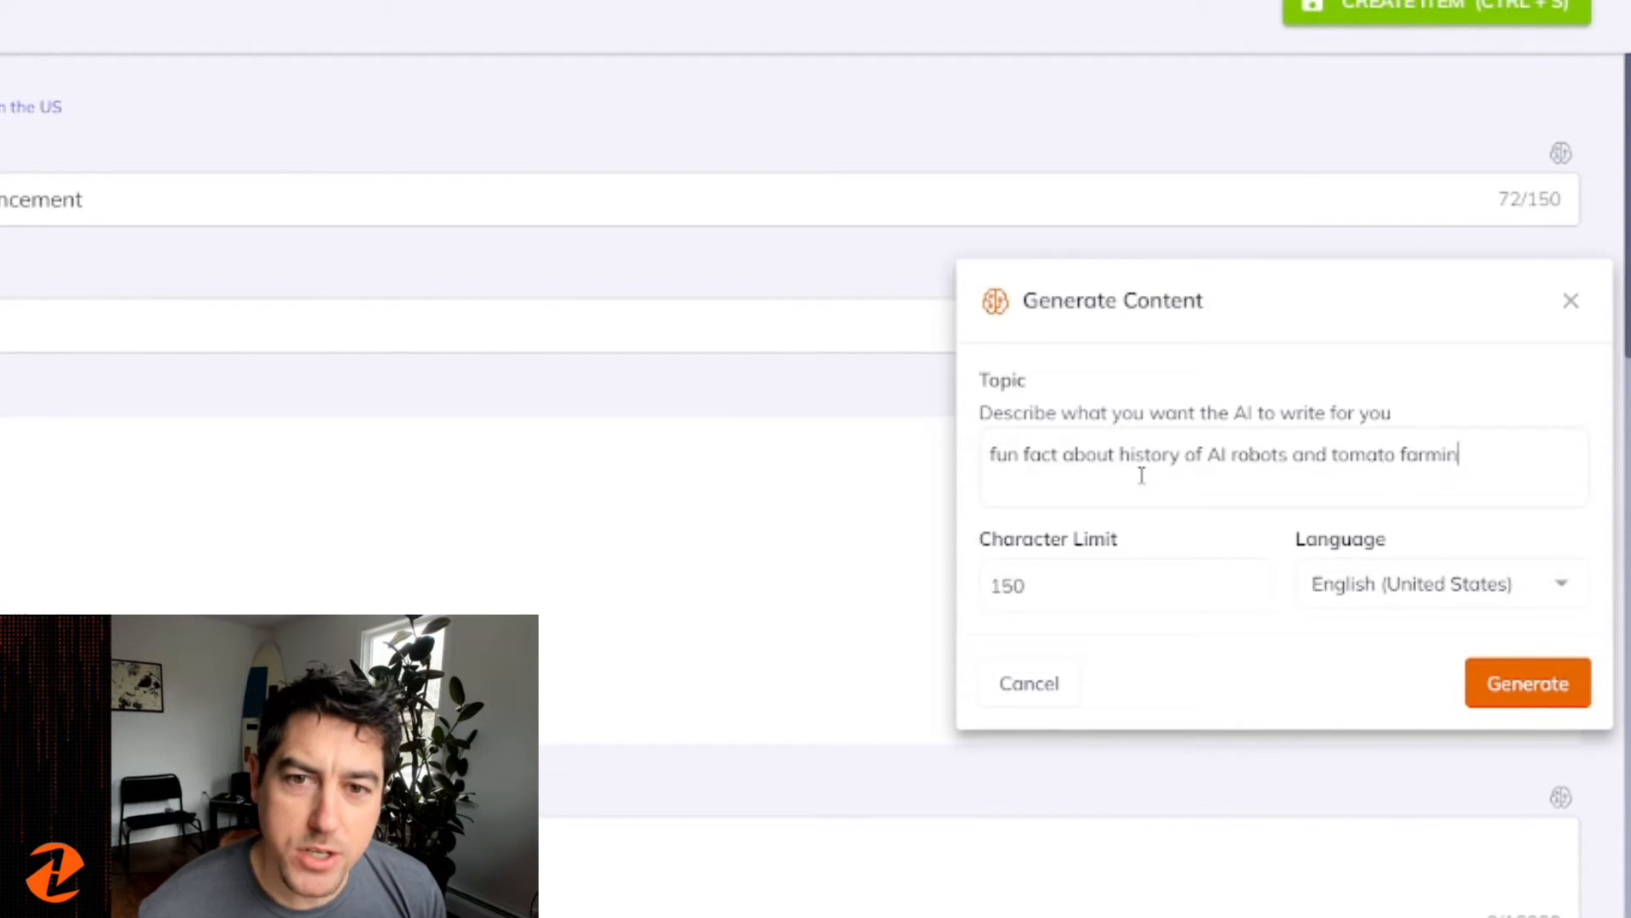
text(g, f)
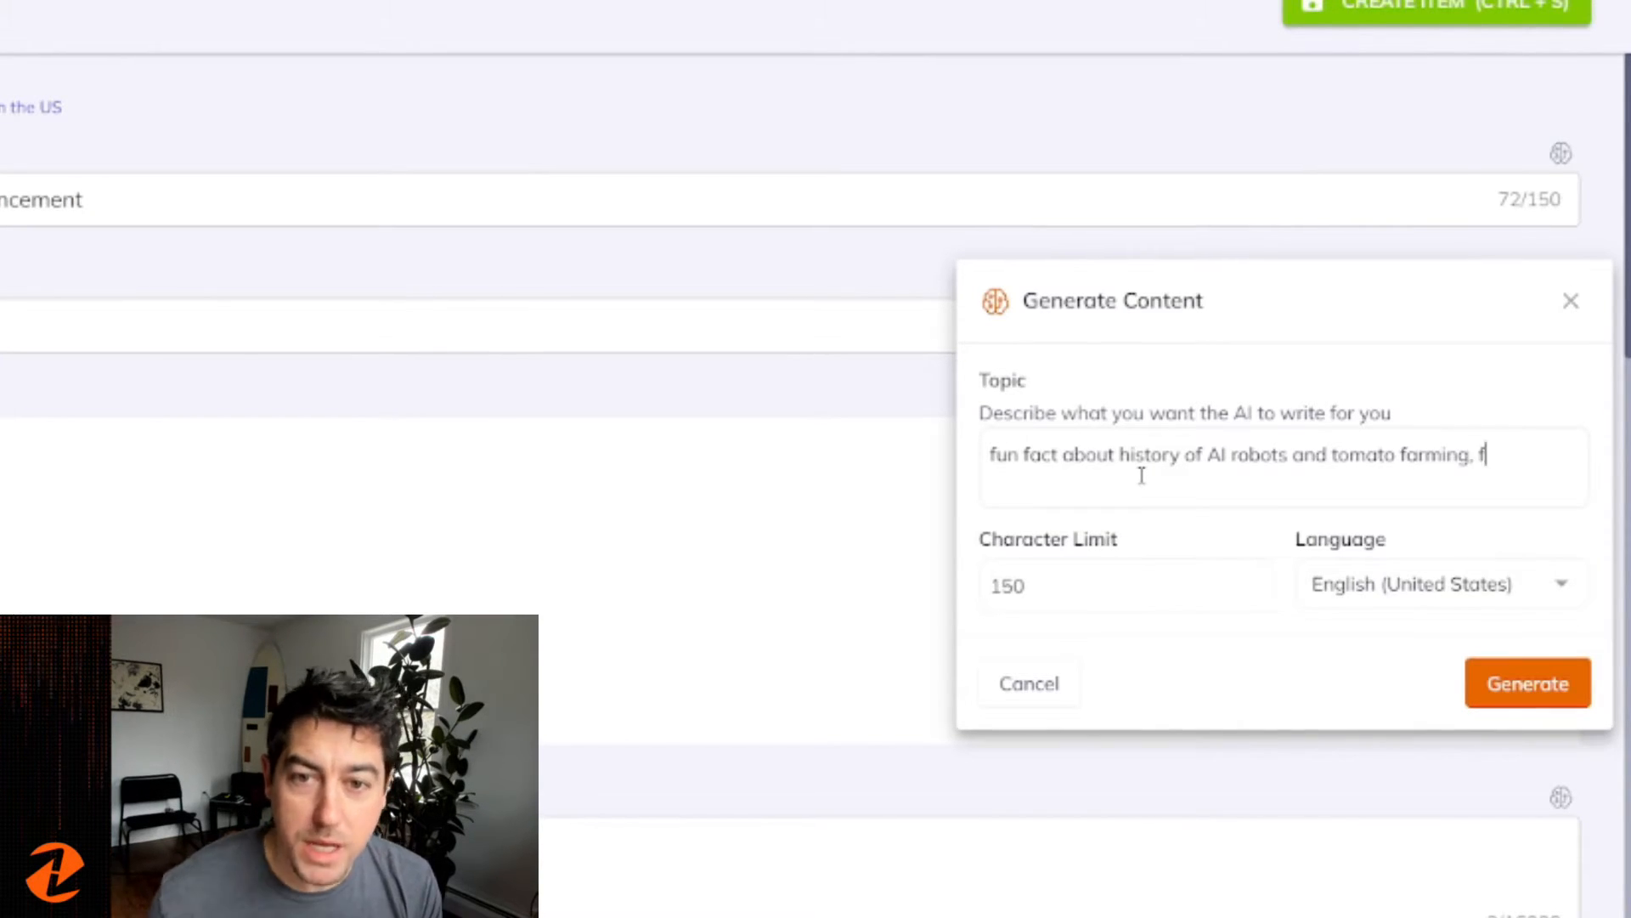
text(ormal tone)
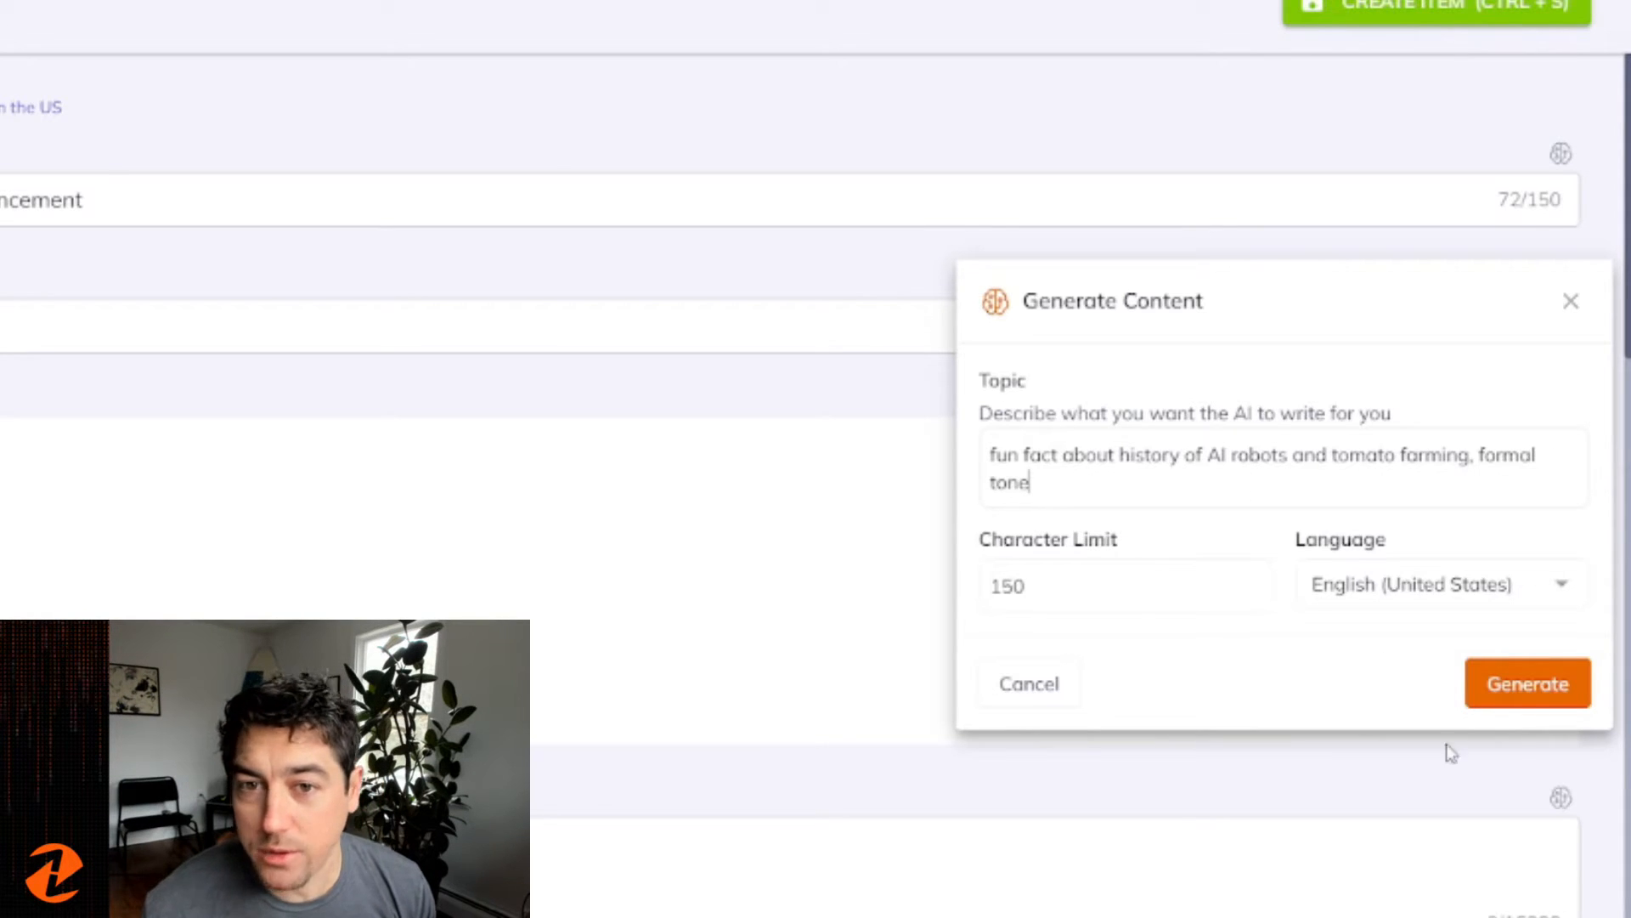
click(1526, 683)
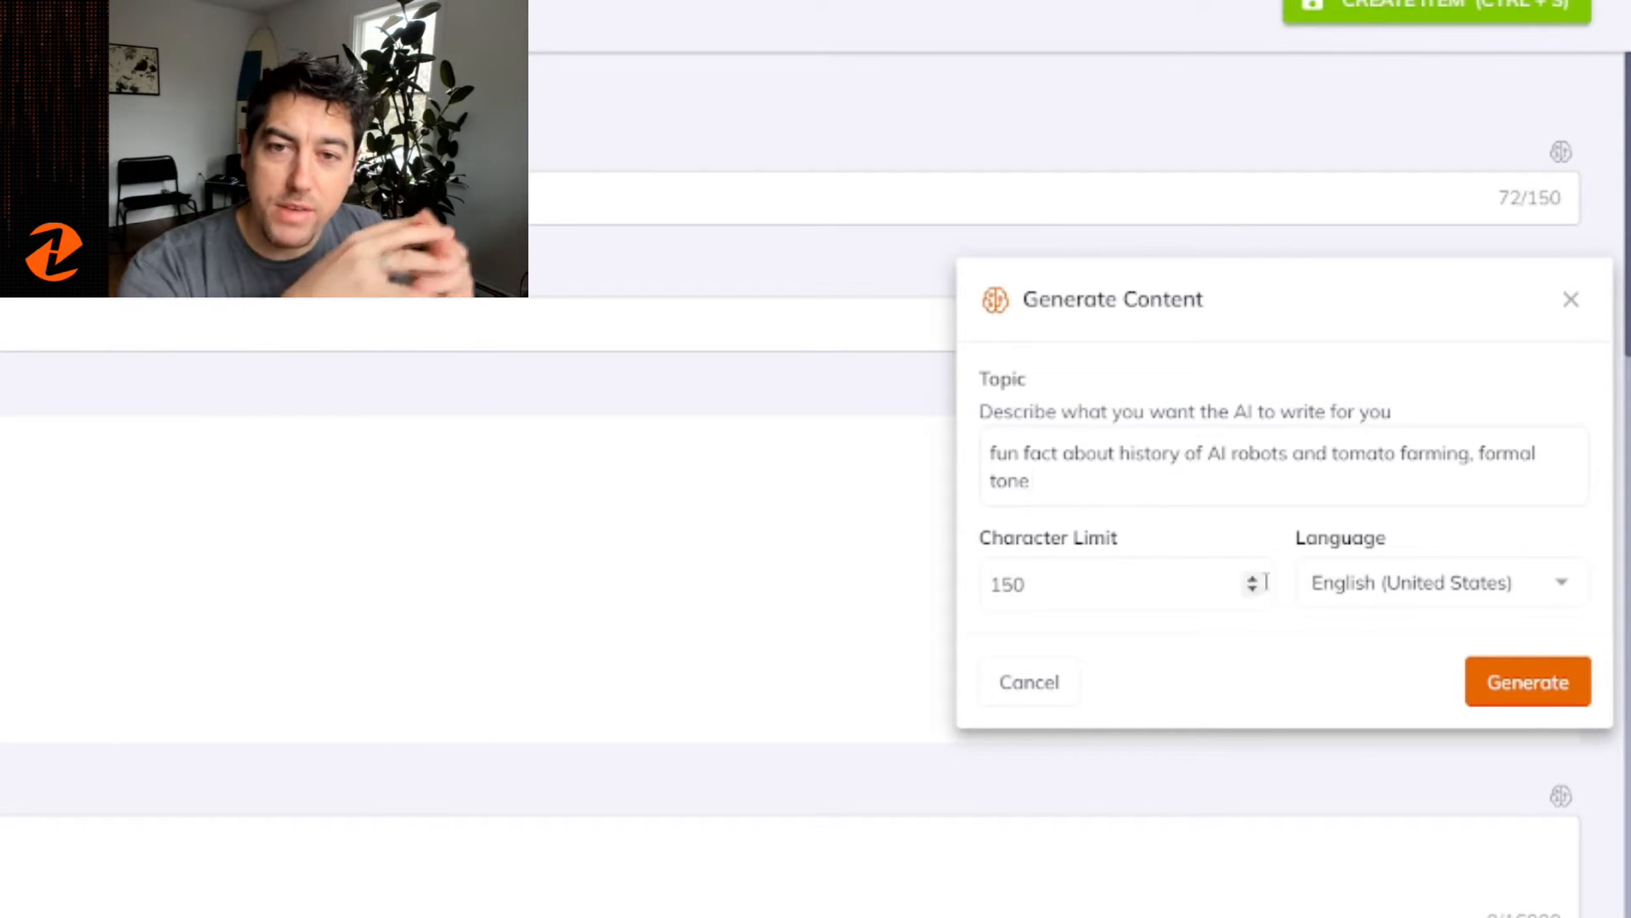
click(1526, 681)
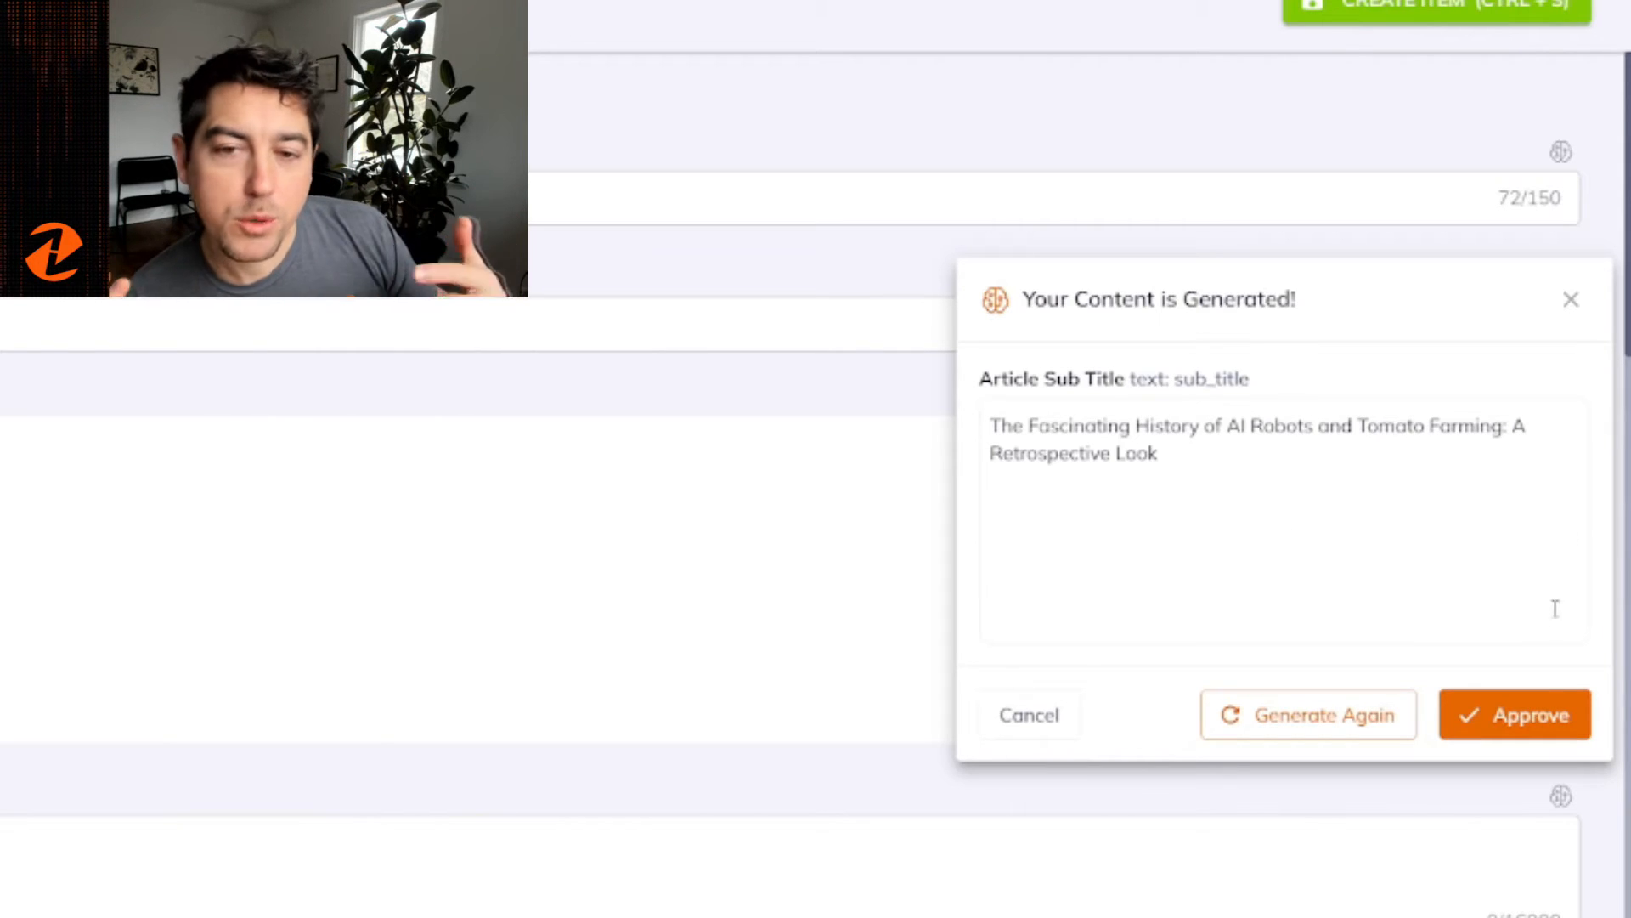
Approve the subtitle and generate a caption from 'AI robot in a tomato farm'
click(1515, 713)
text(A)
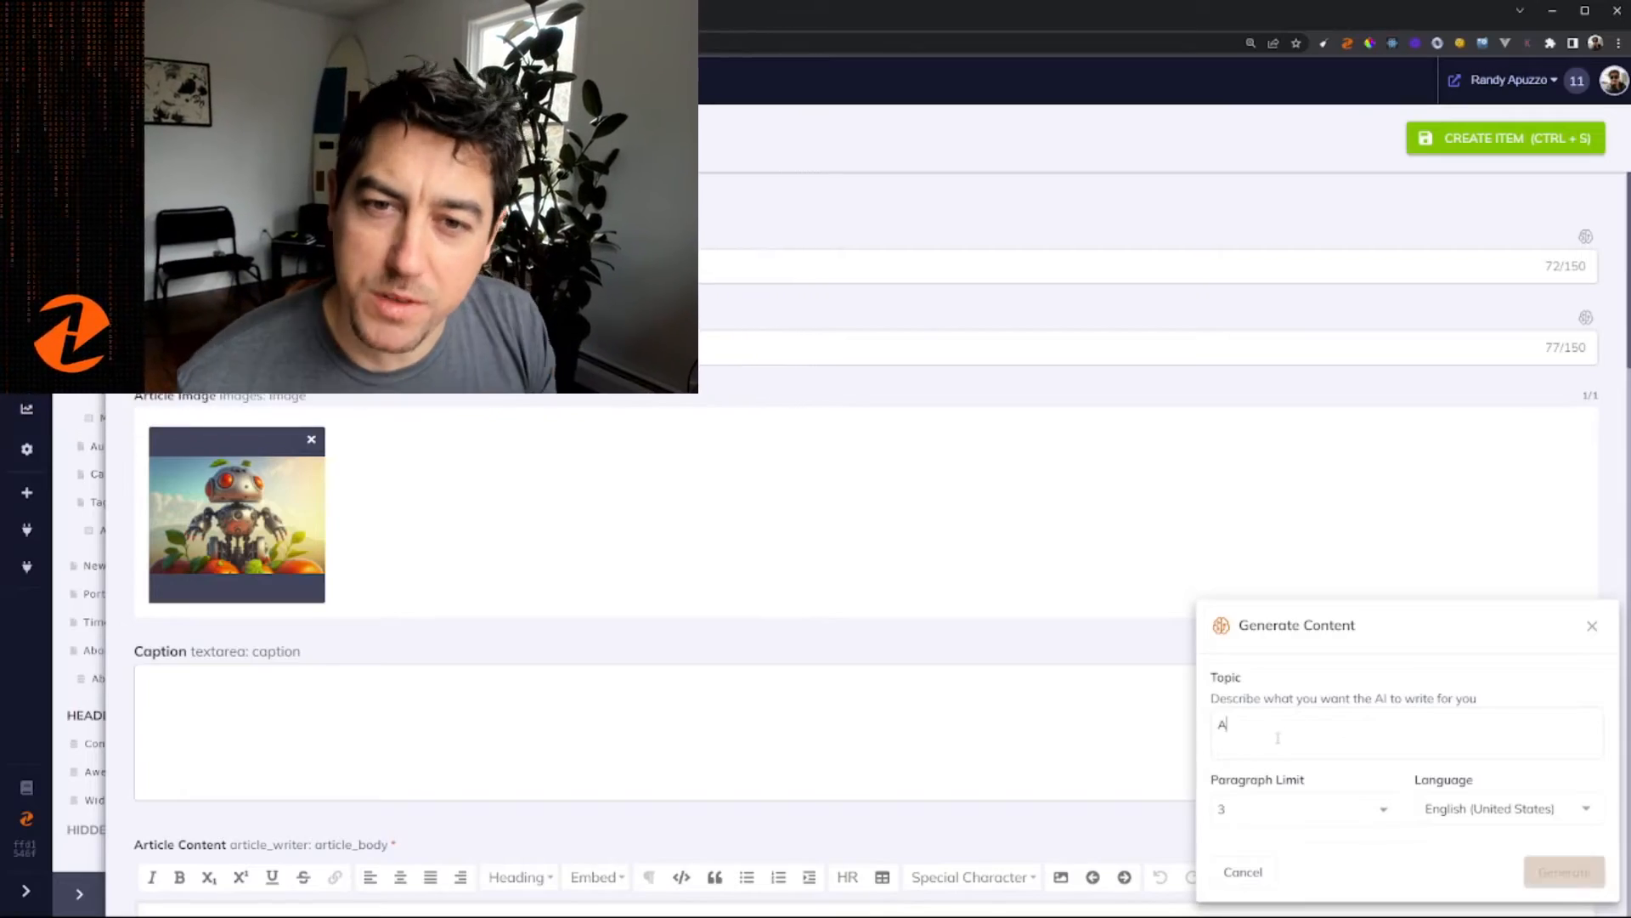
text(i robot in a to)
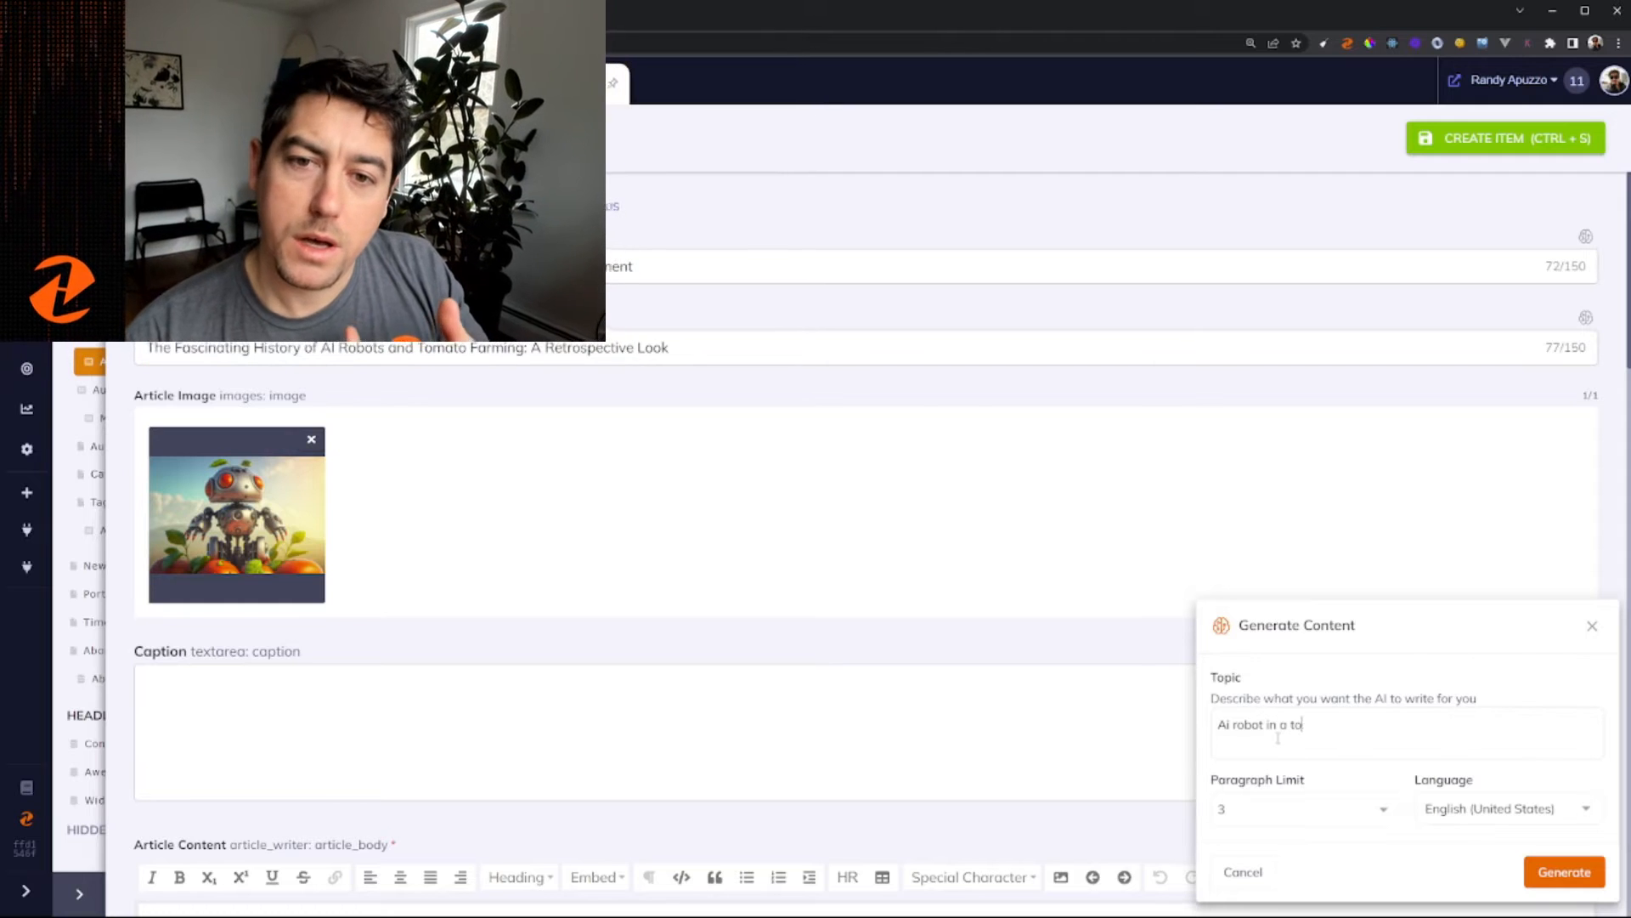
text(mato farm)
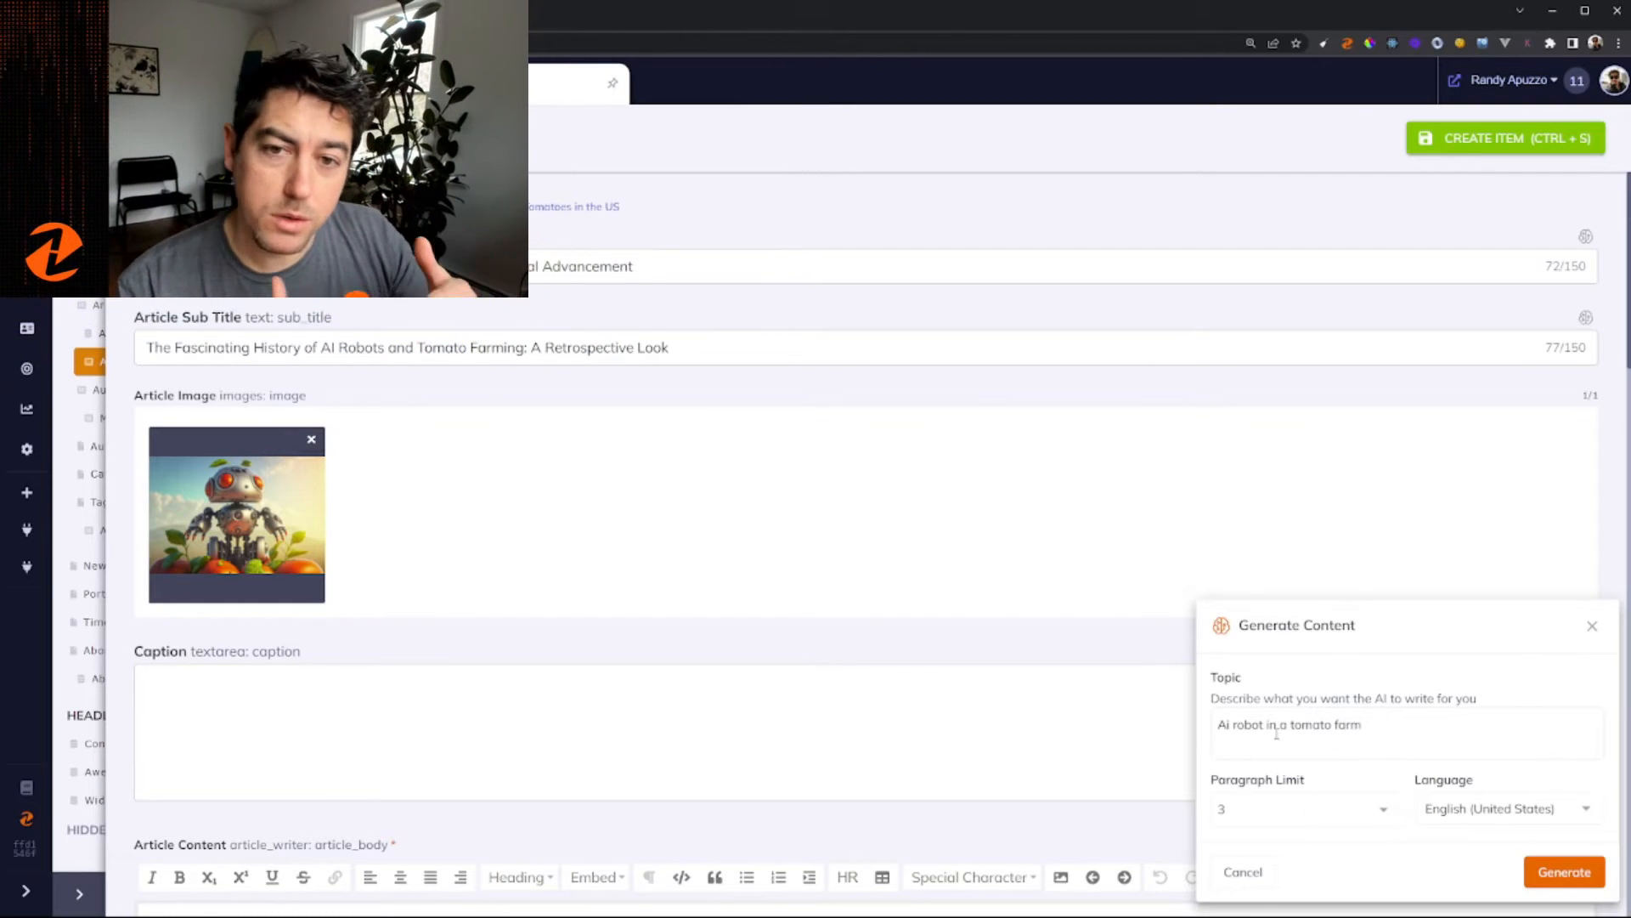
click(1562, 872)
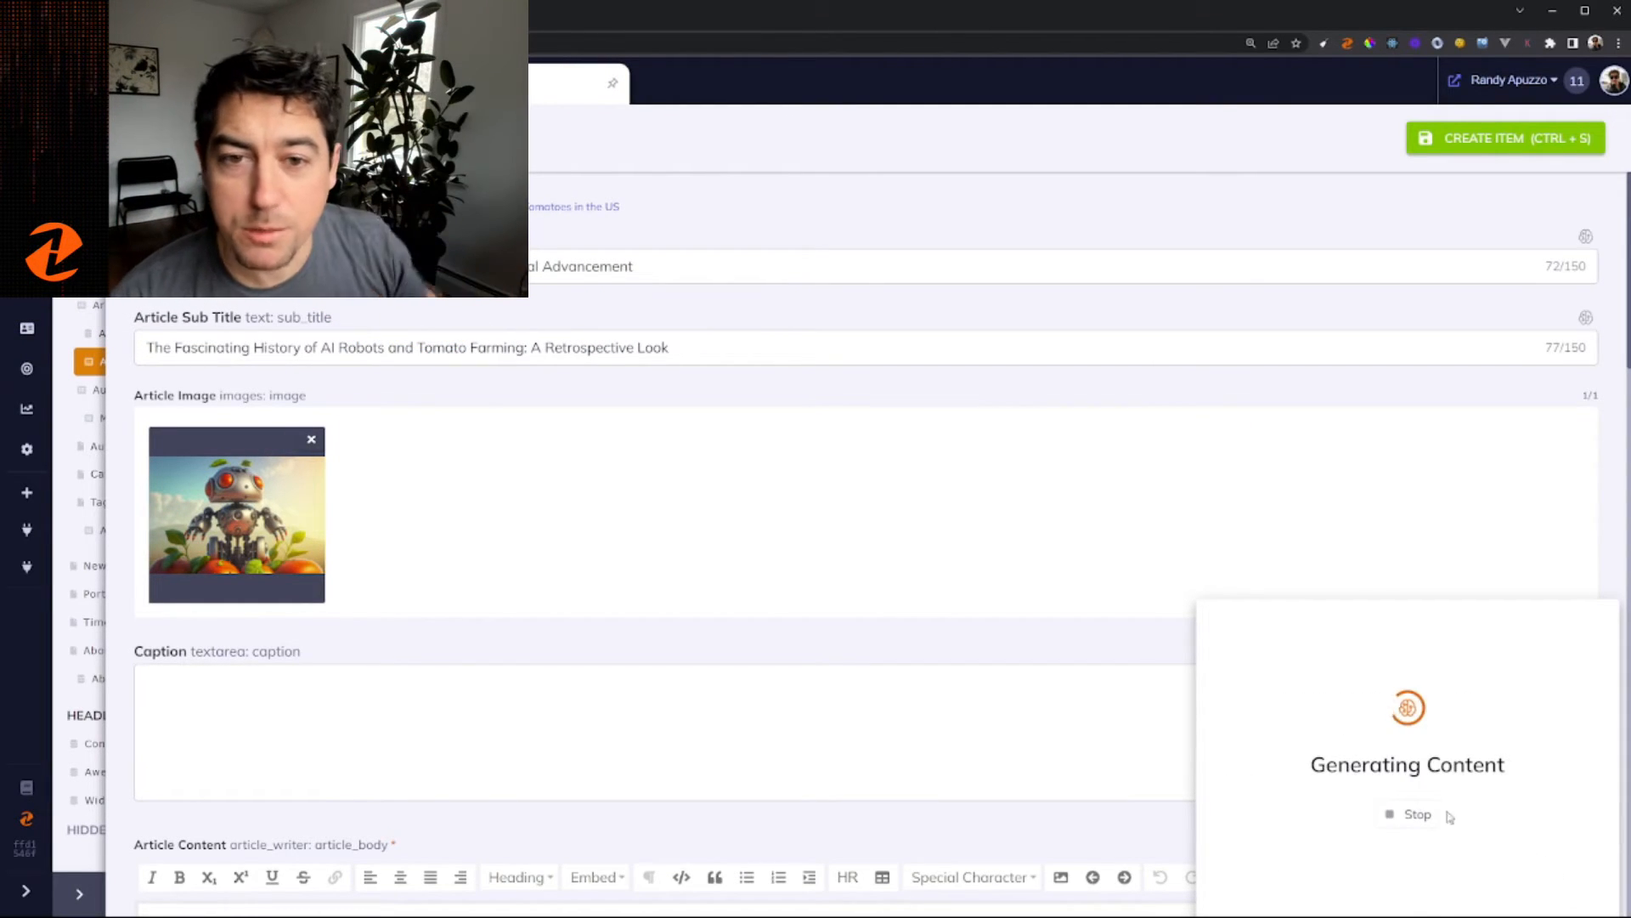
click(1416, 814)
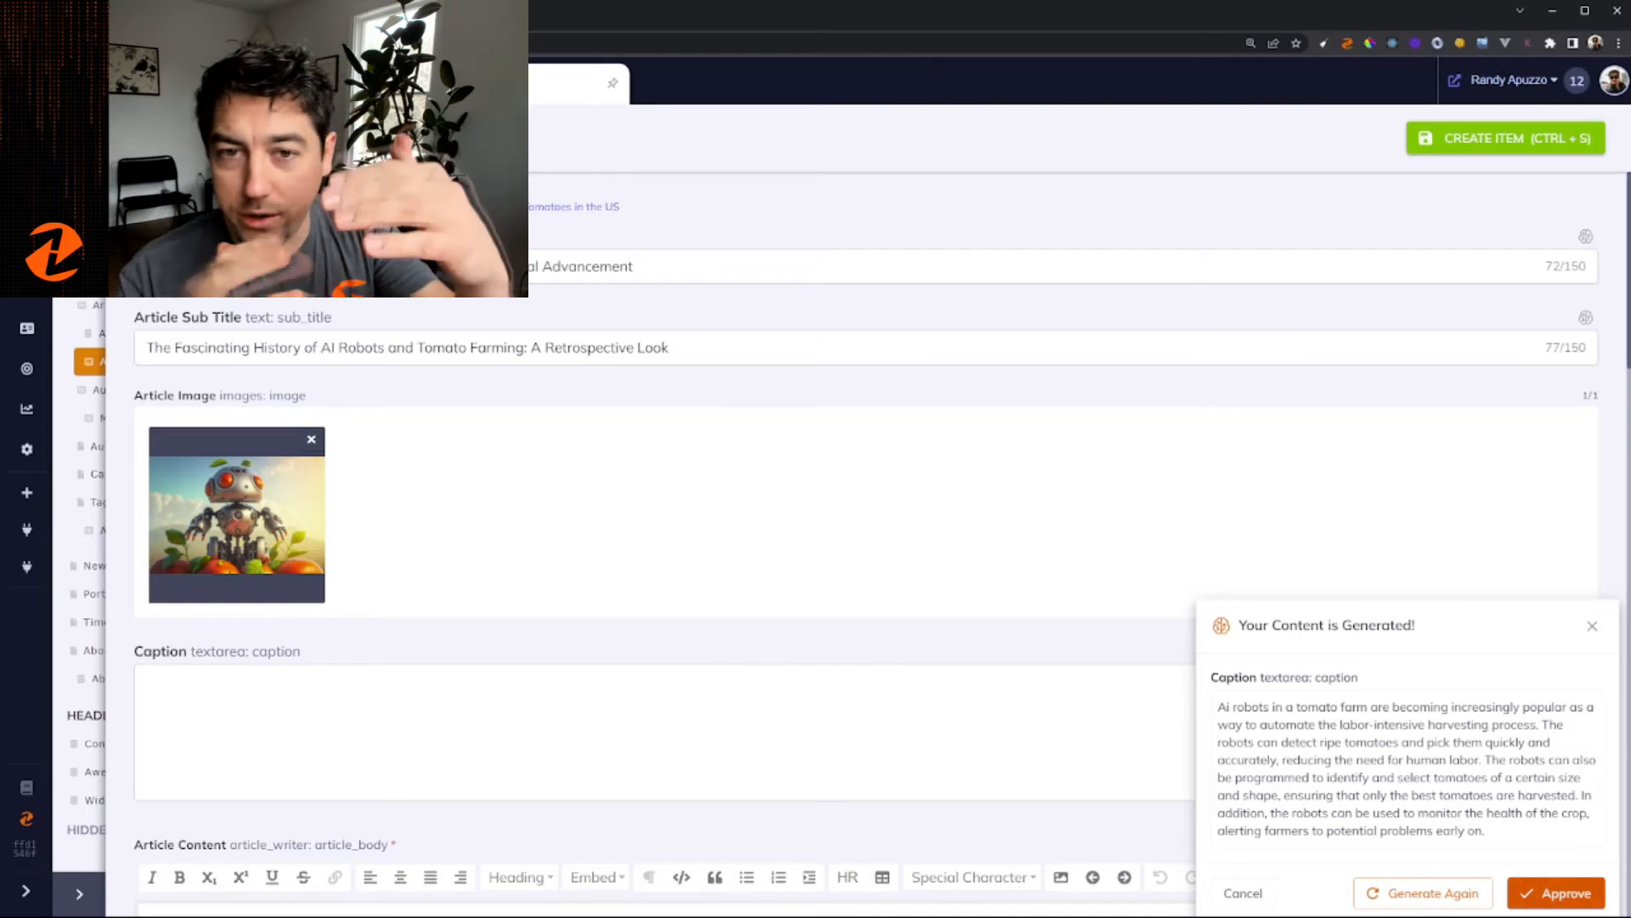
Approve the caption and begin a body prompt on the history of AI robots and tomatoes
click(1557, 893)
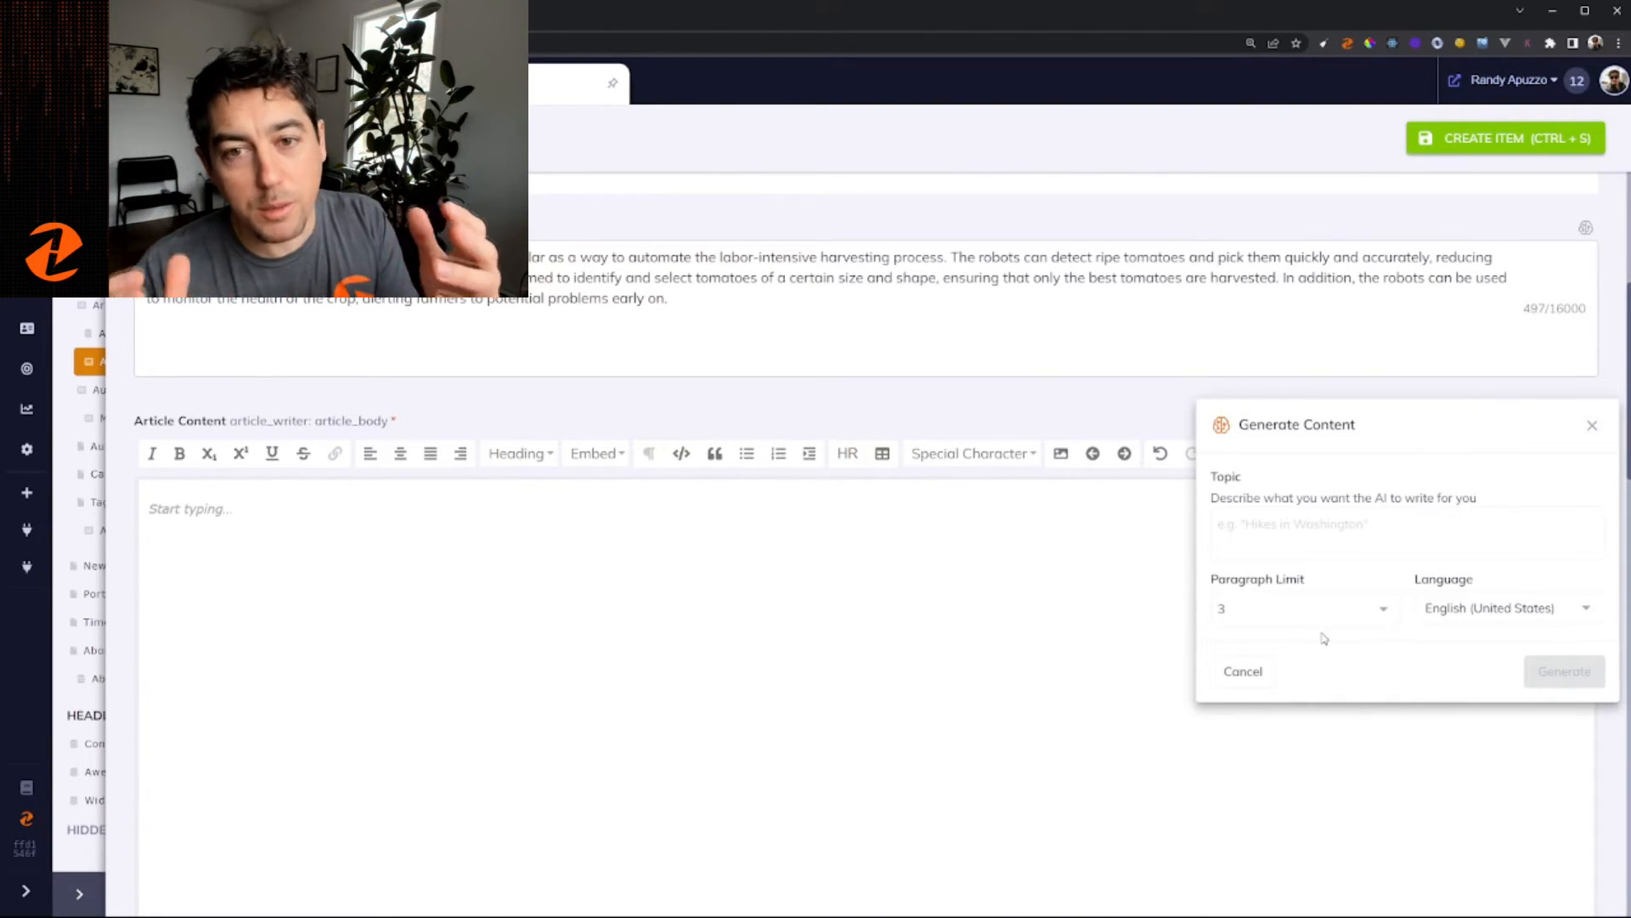
text(the)
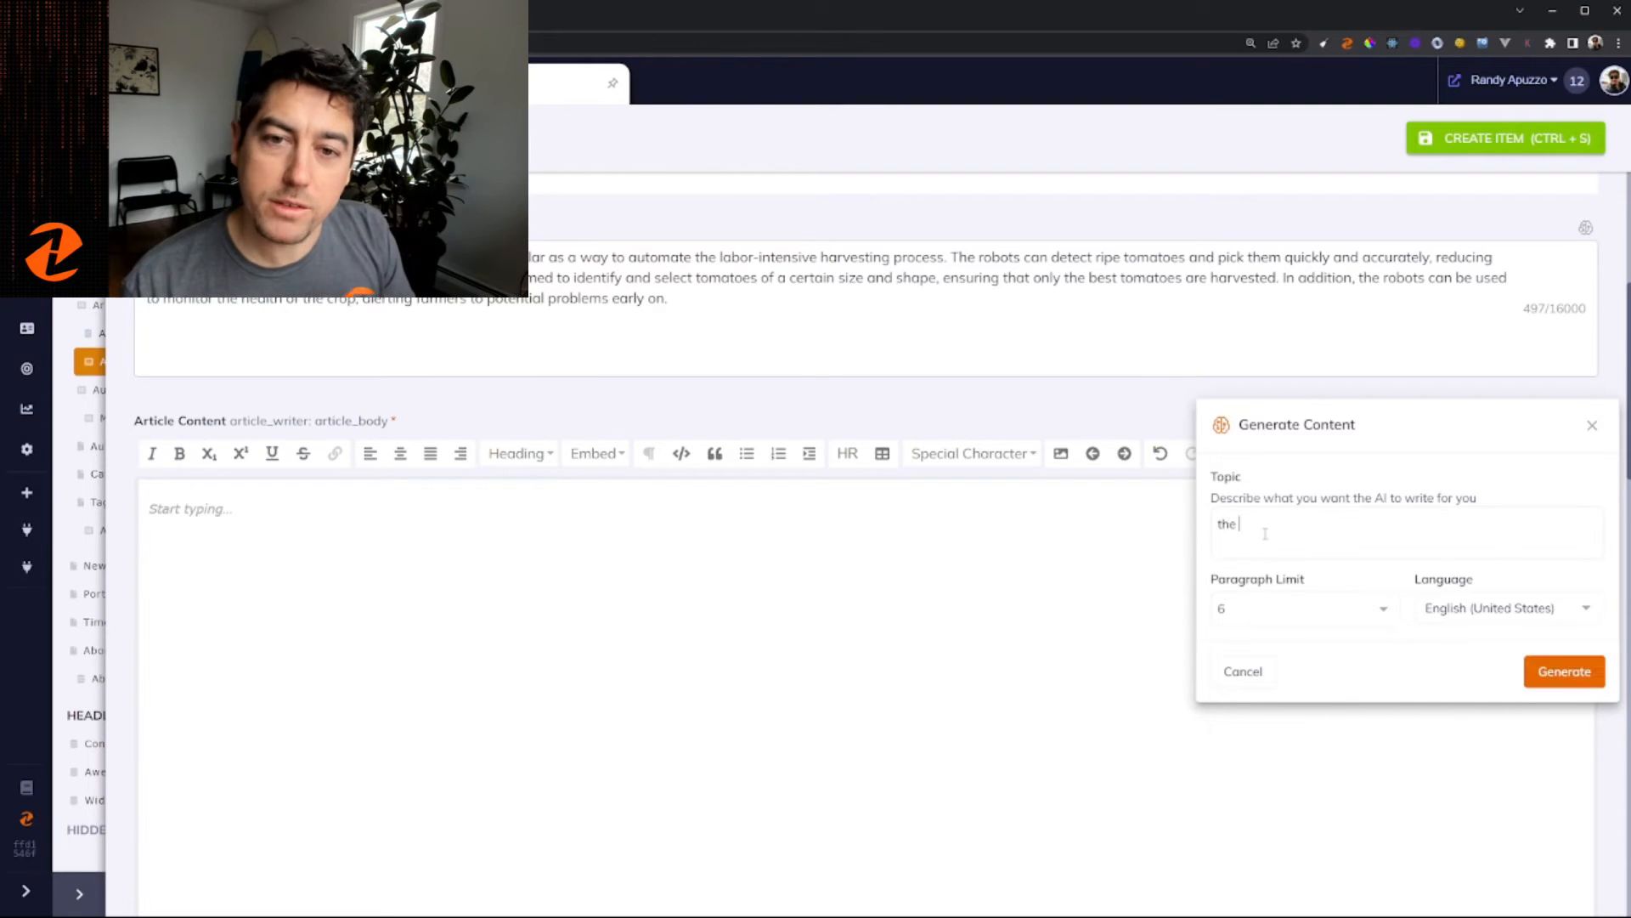
text(history of AI robots and tomato farming, return in rich text,)
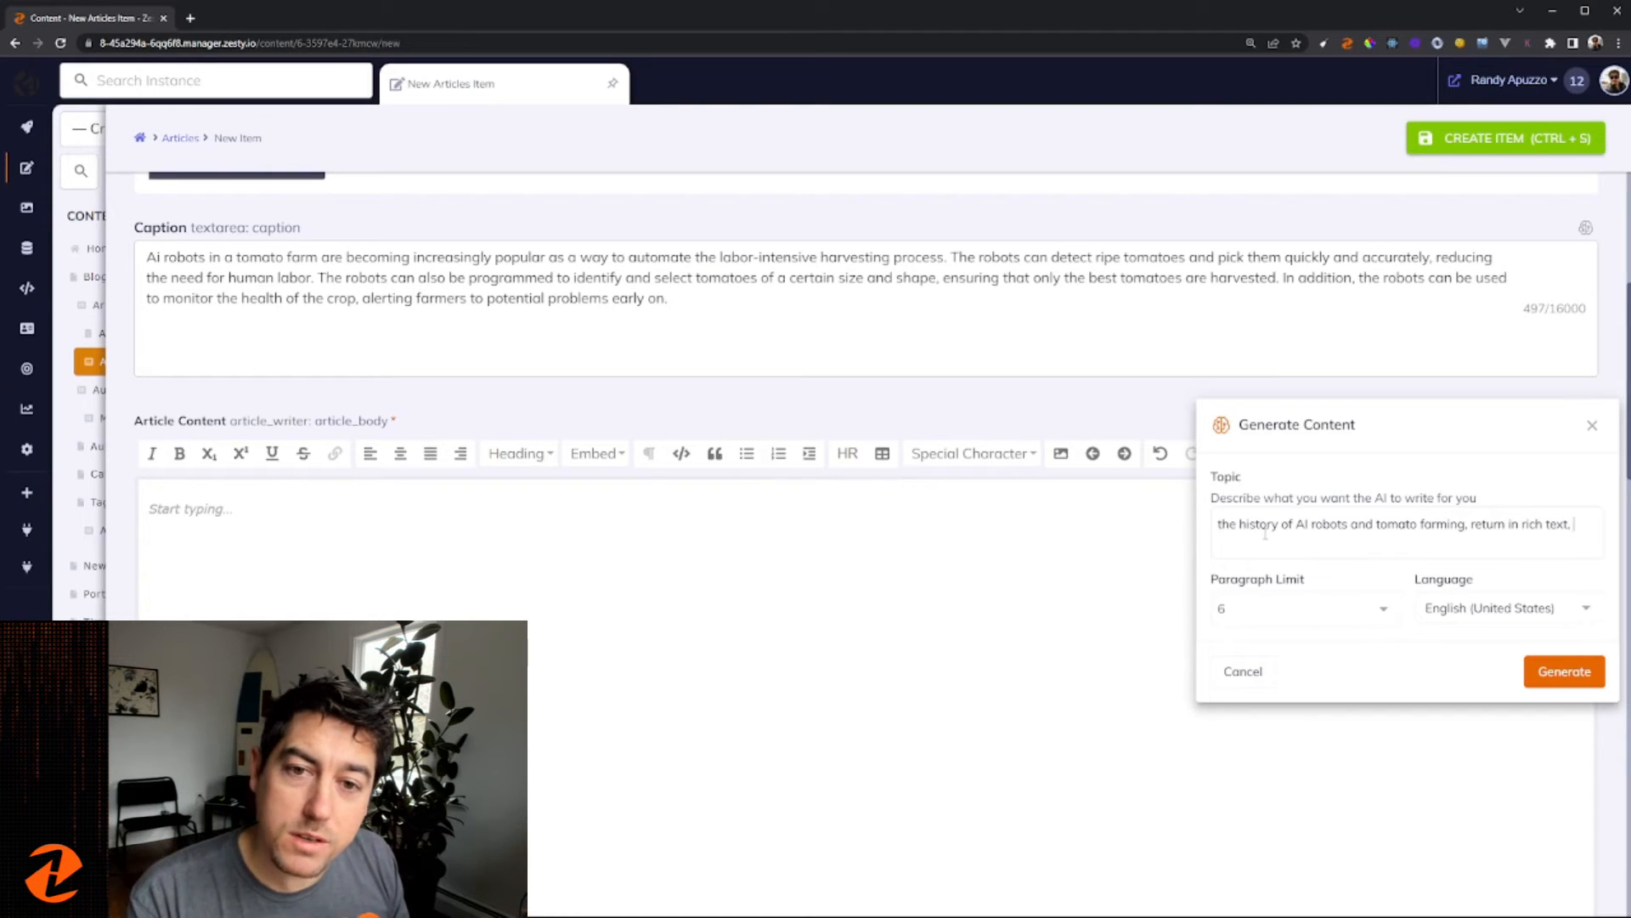
Ask for h2 paragraph titles in rich text and generate the article body
text(add)
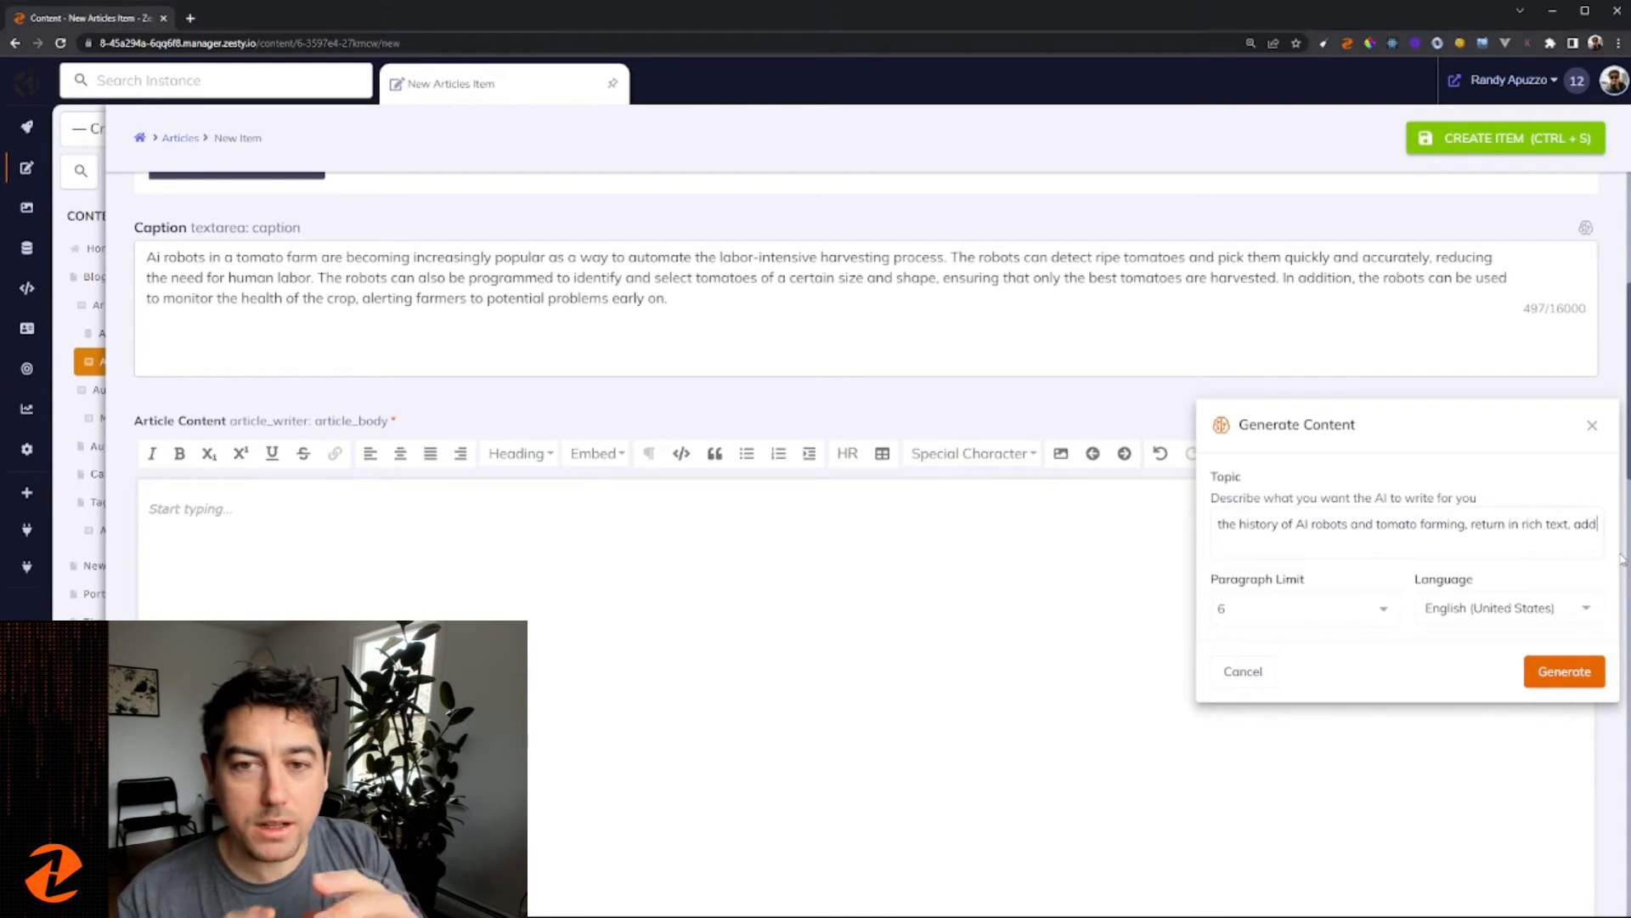
text(title summarizing each)
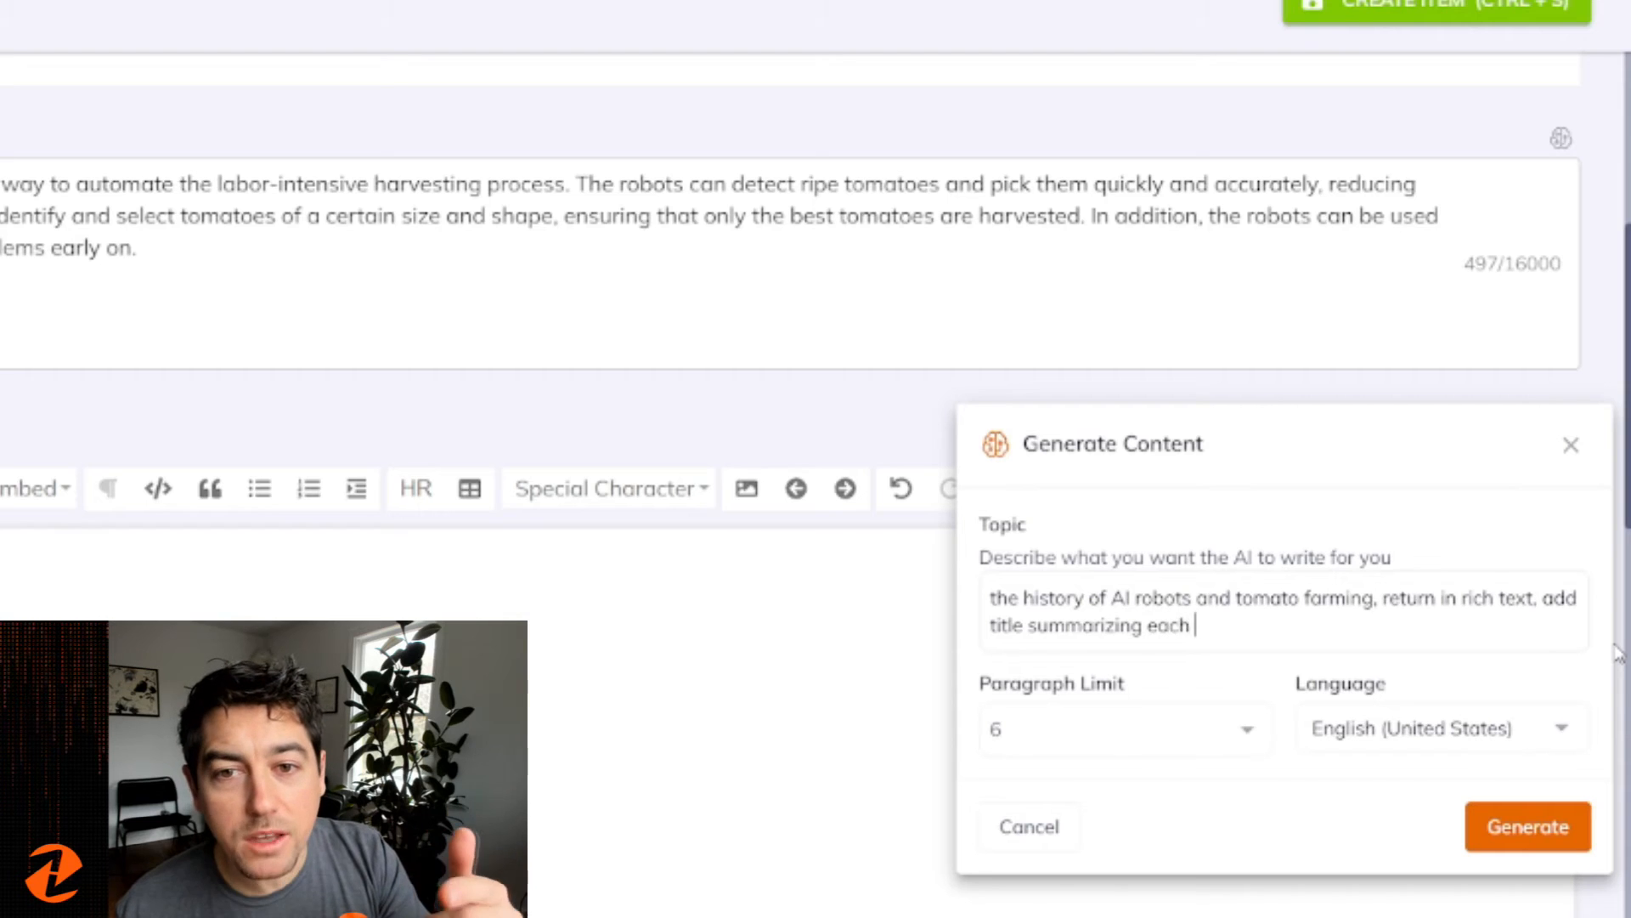
text(paragraph)
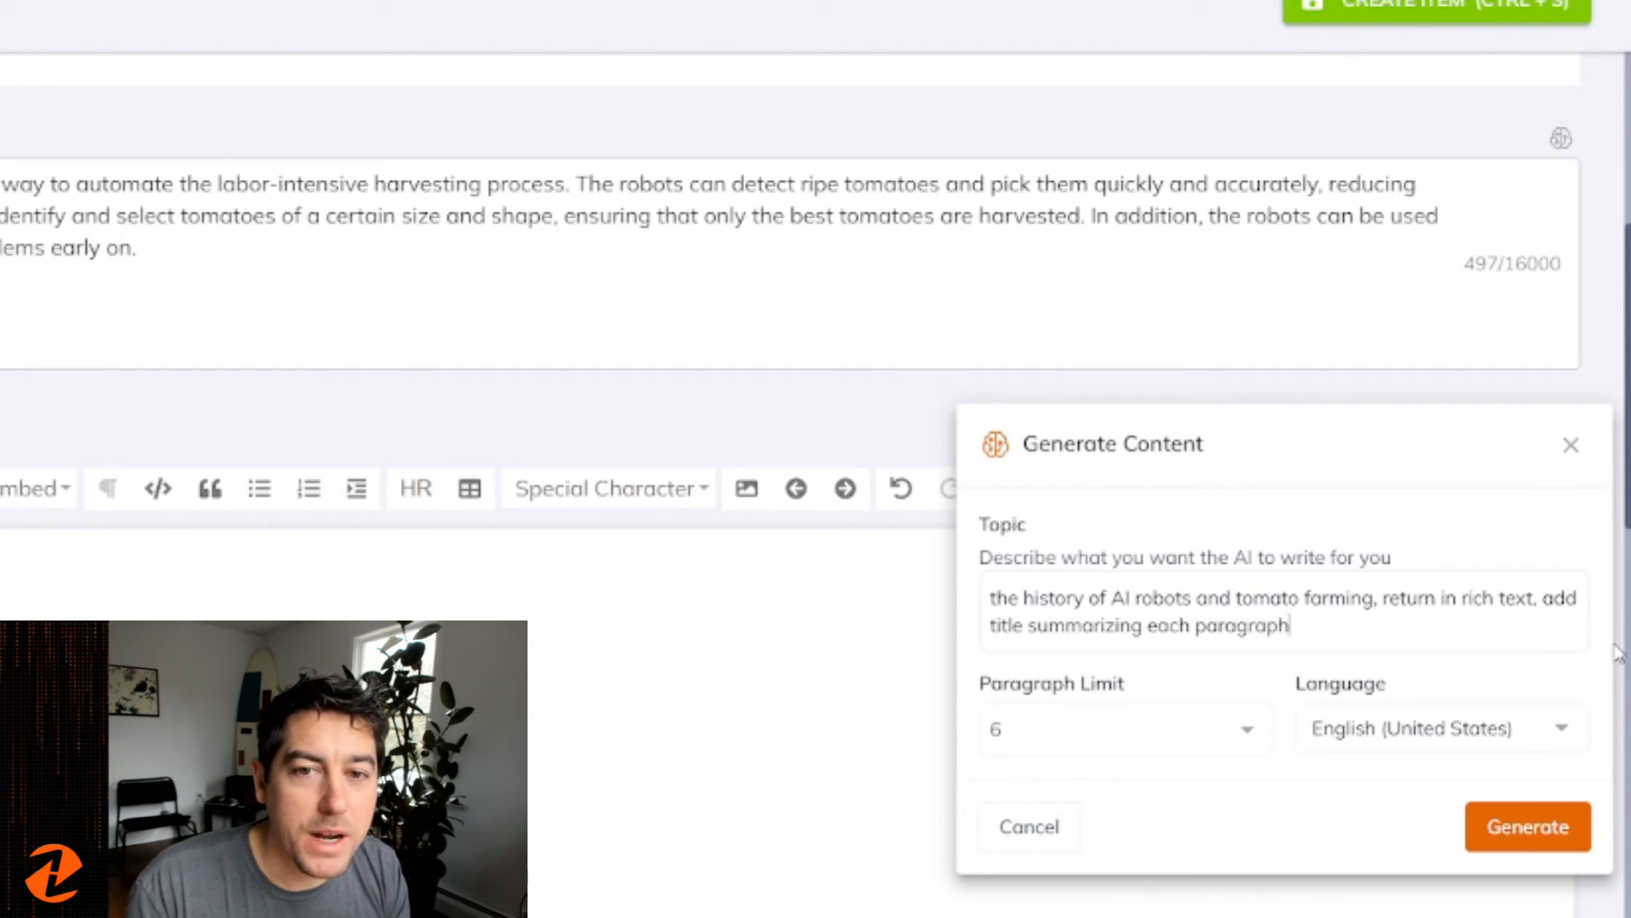
text(in h)
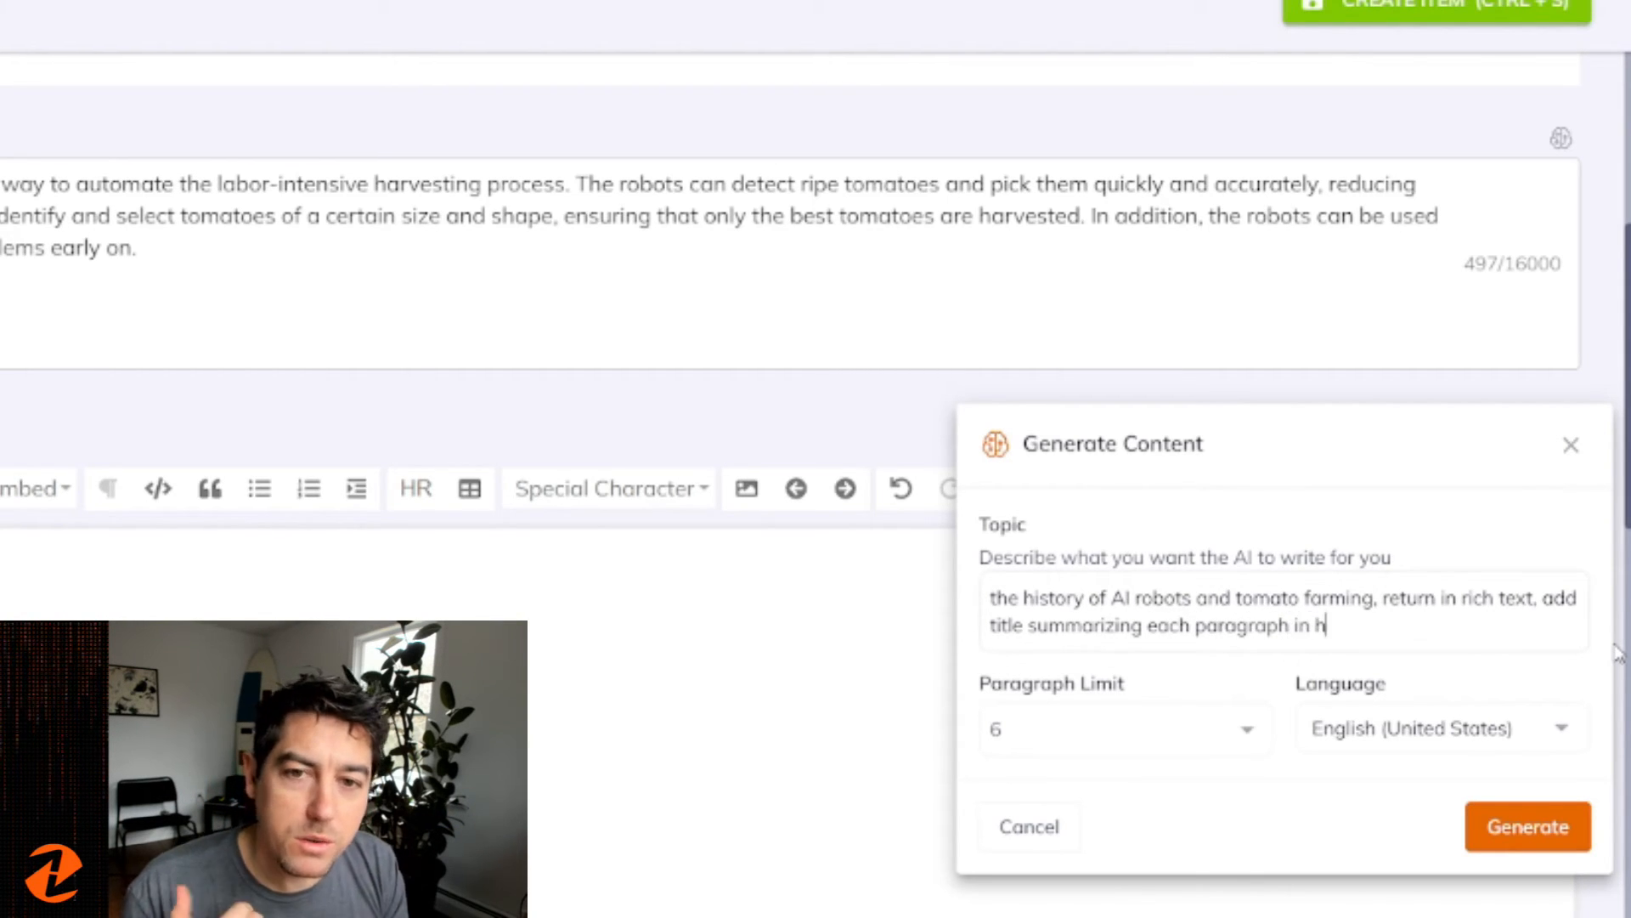
text(2)
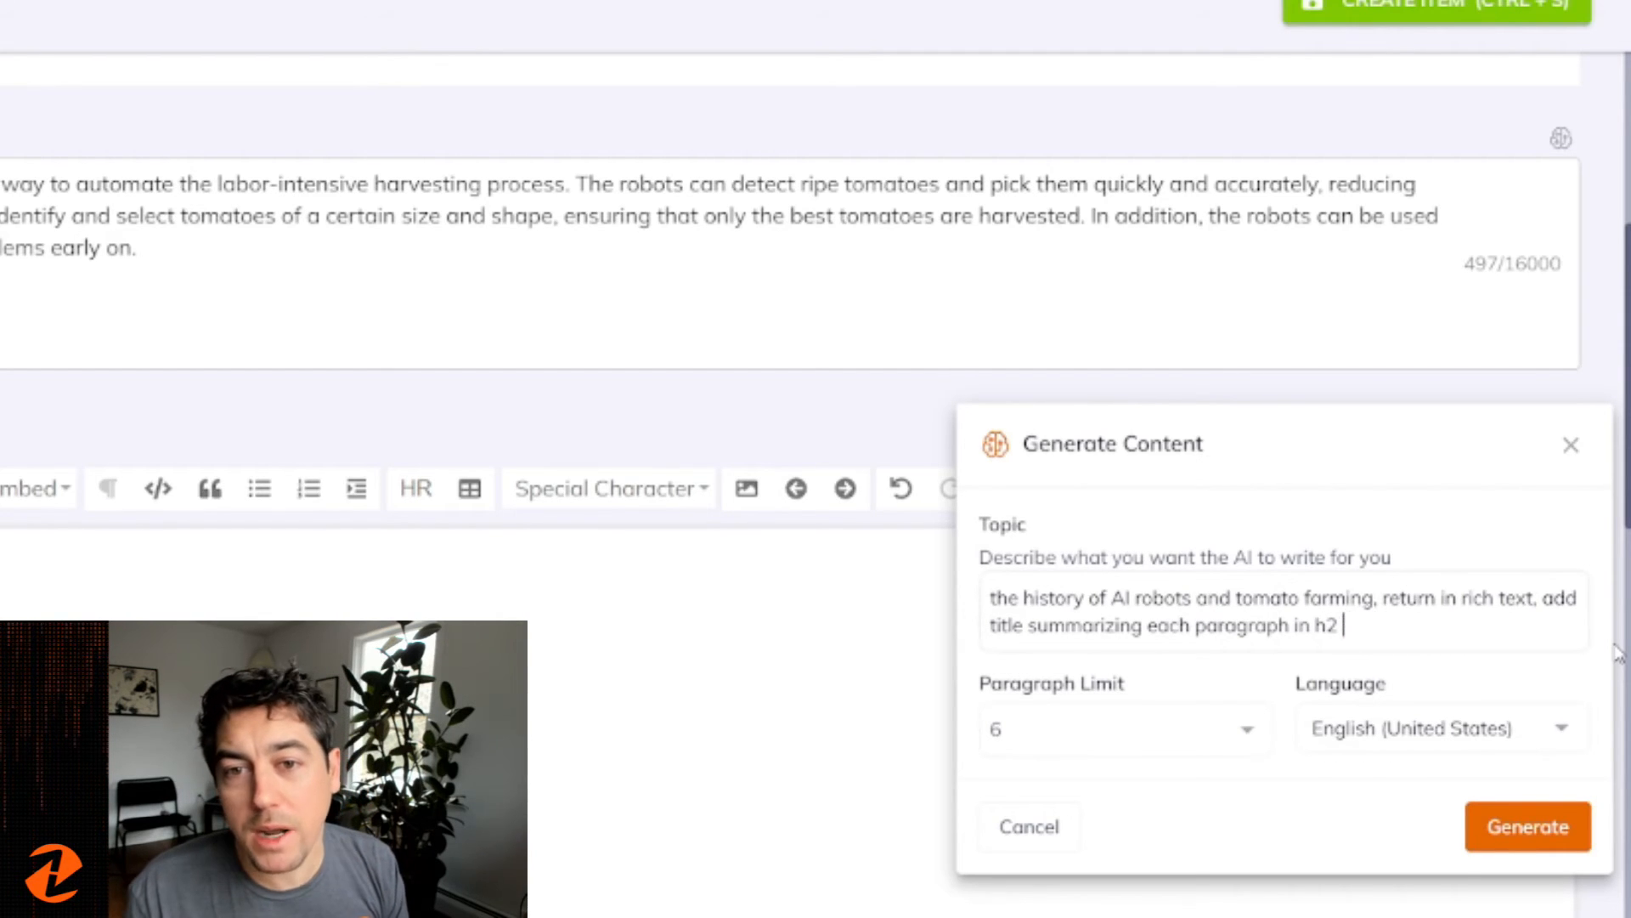
text(rich text)
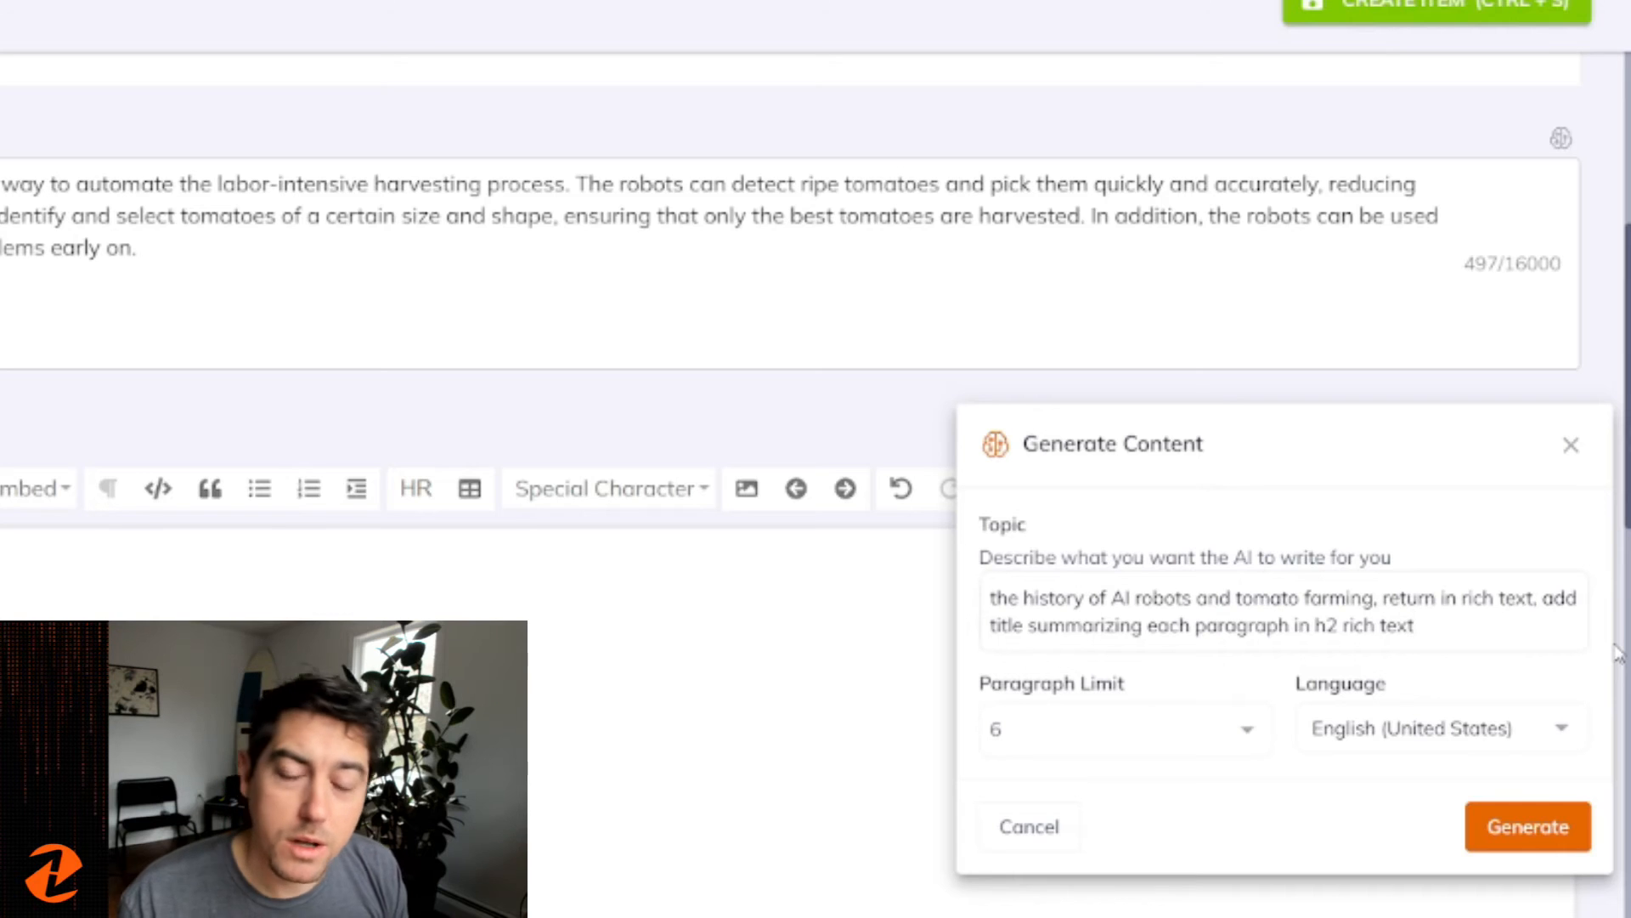
click(1528, 826)
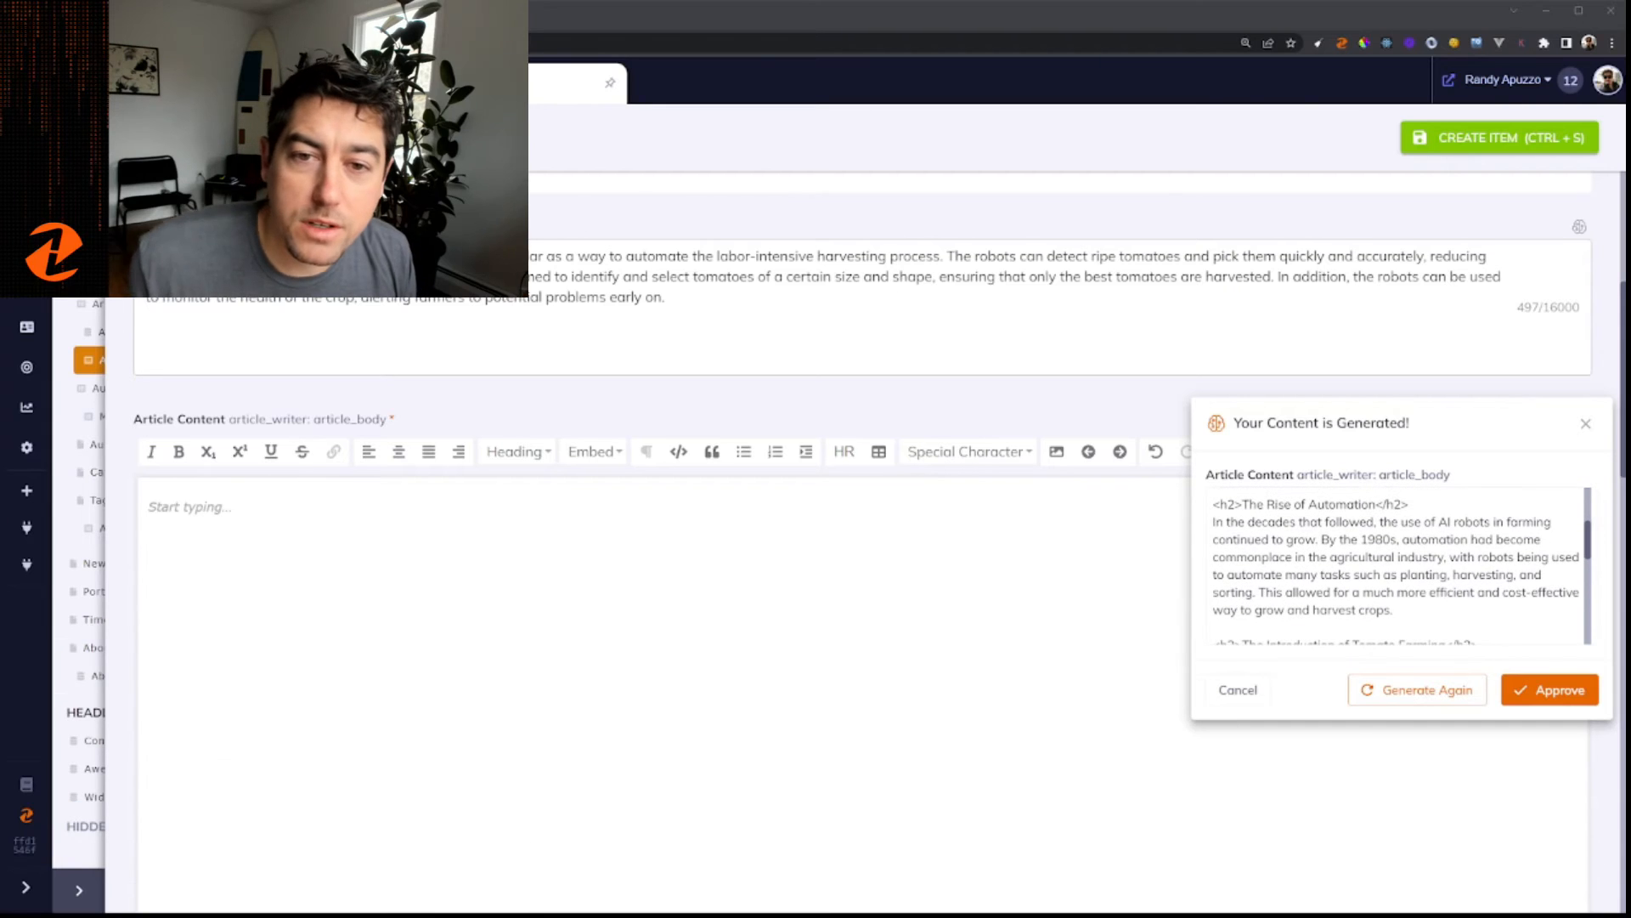
Insert the h2-headed AI body and scroll down to the auto-filled meta settings
click(1549, 689)
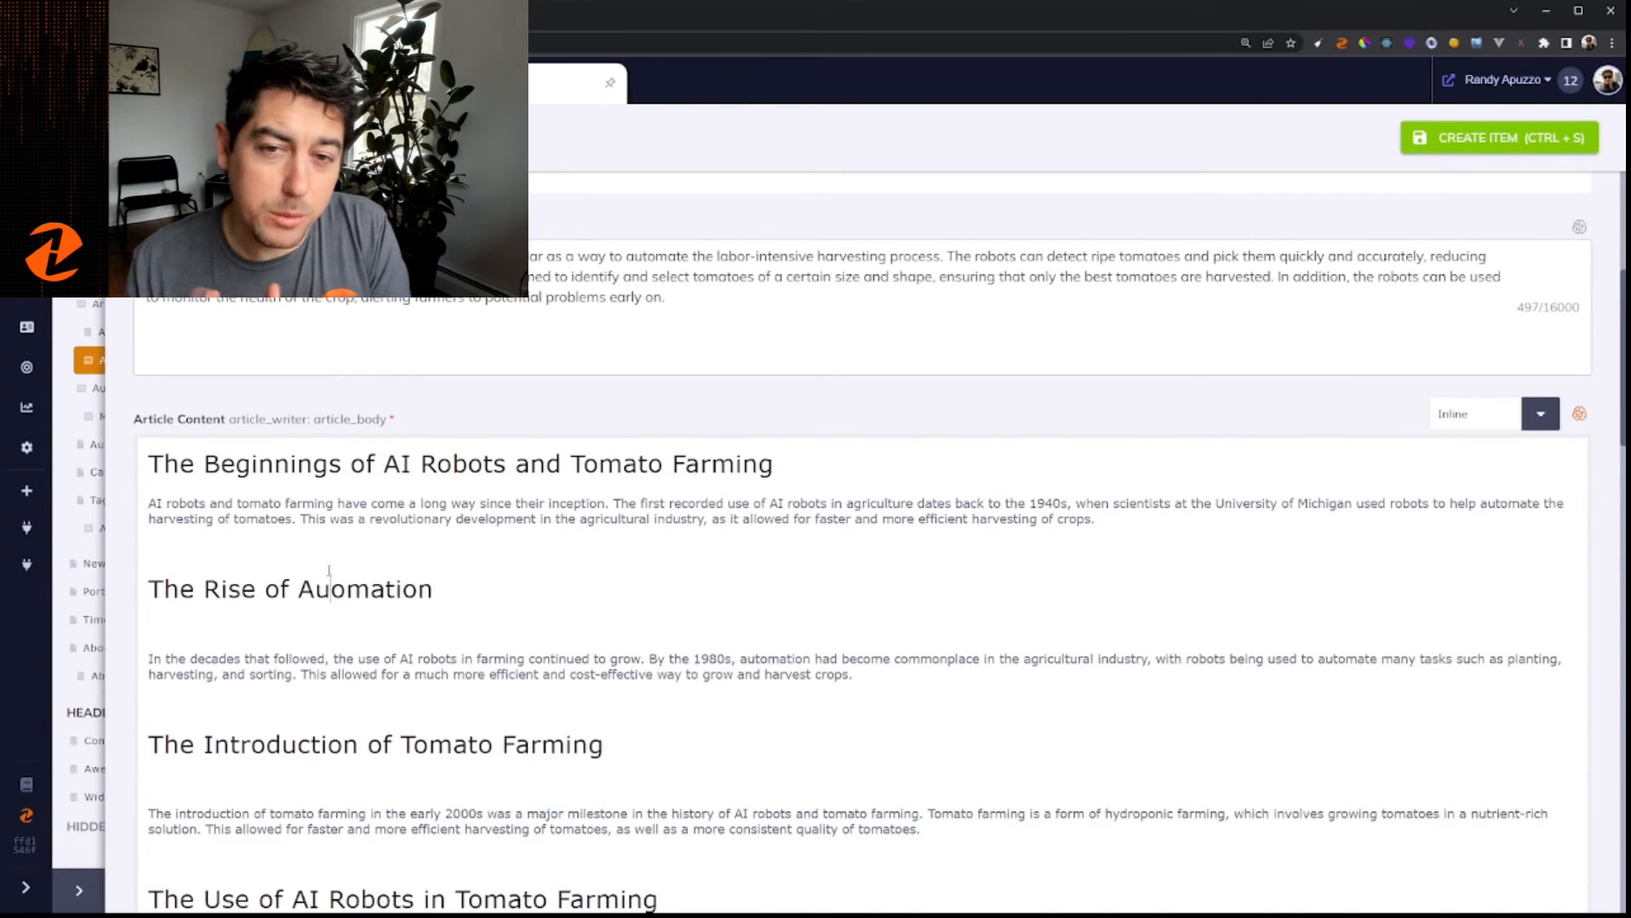
scroll(down, 3)
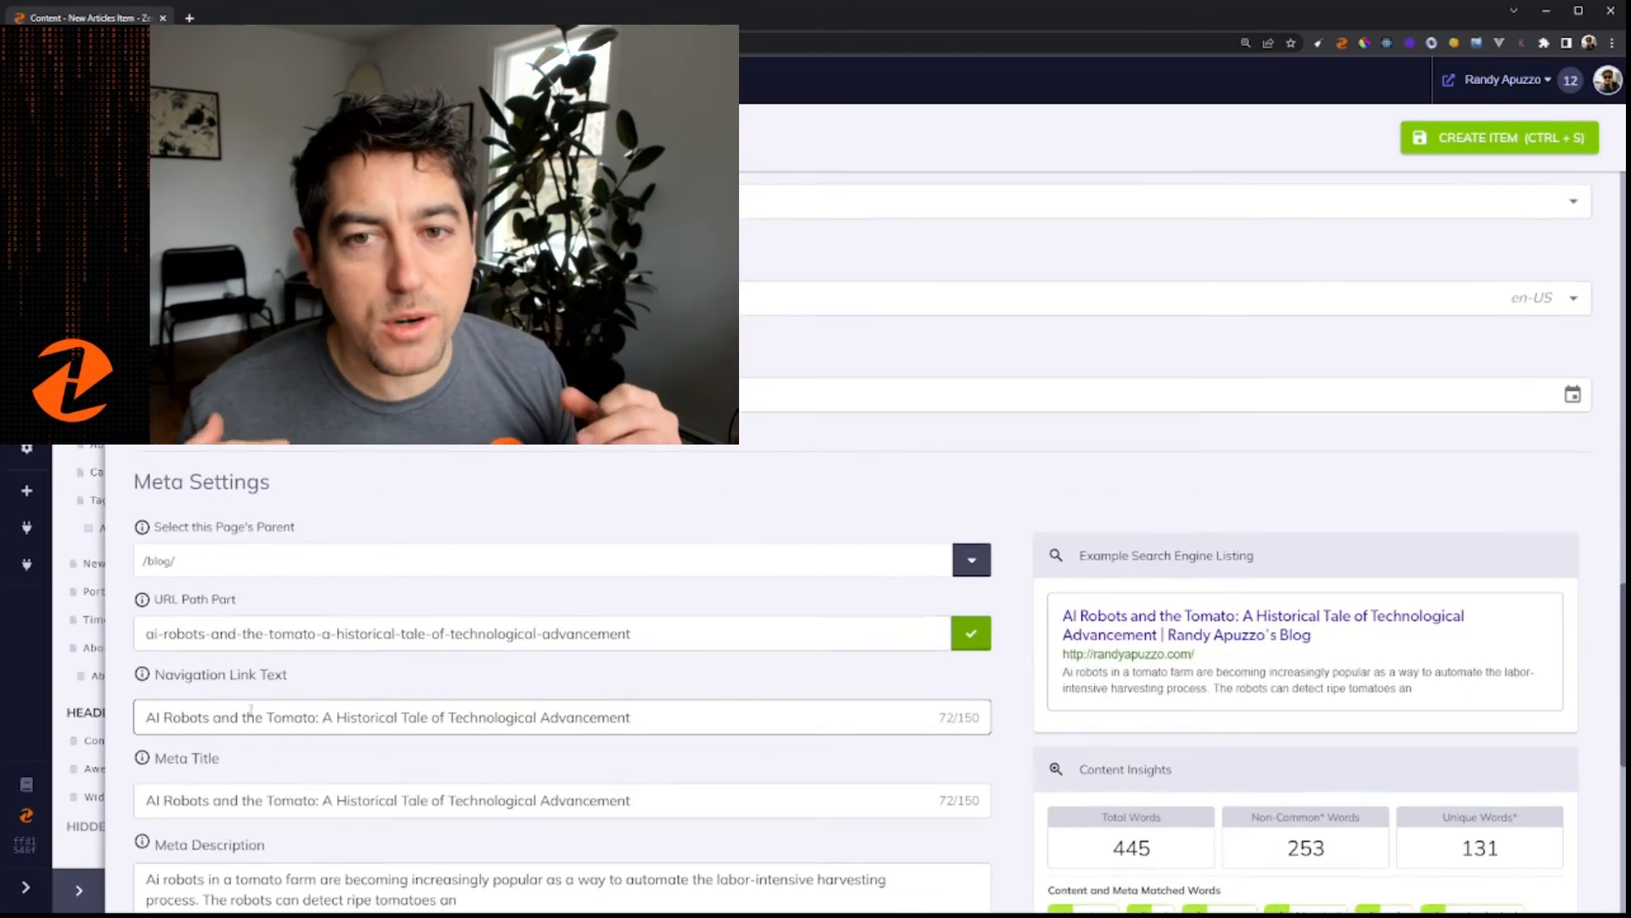
scroll(down, 3)
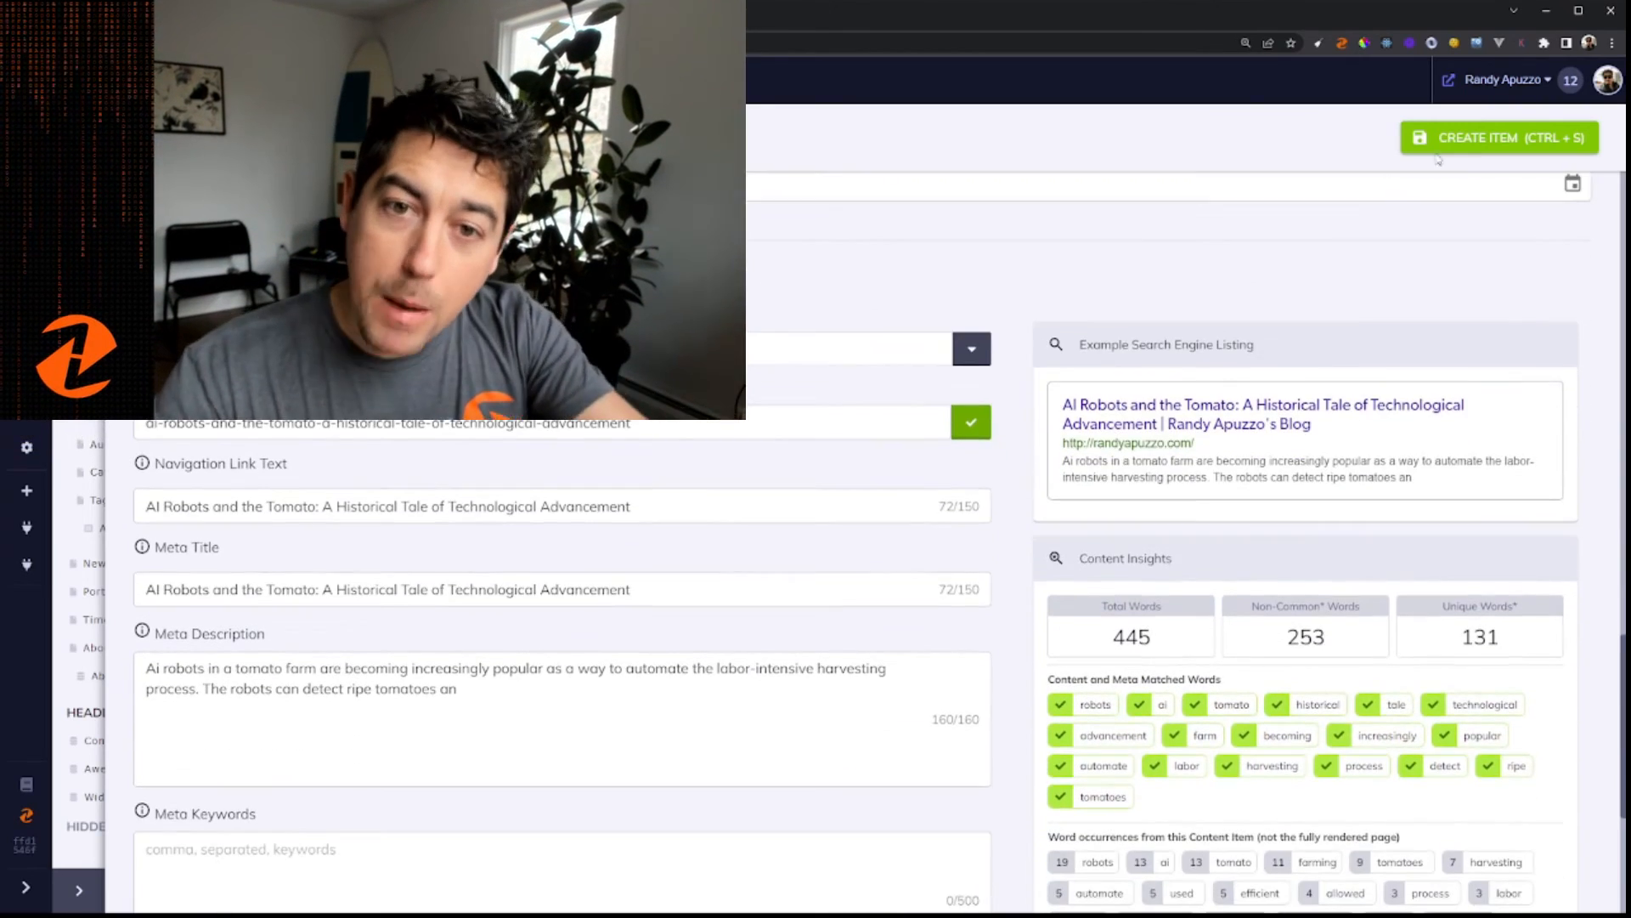